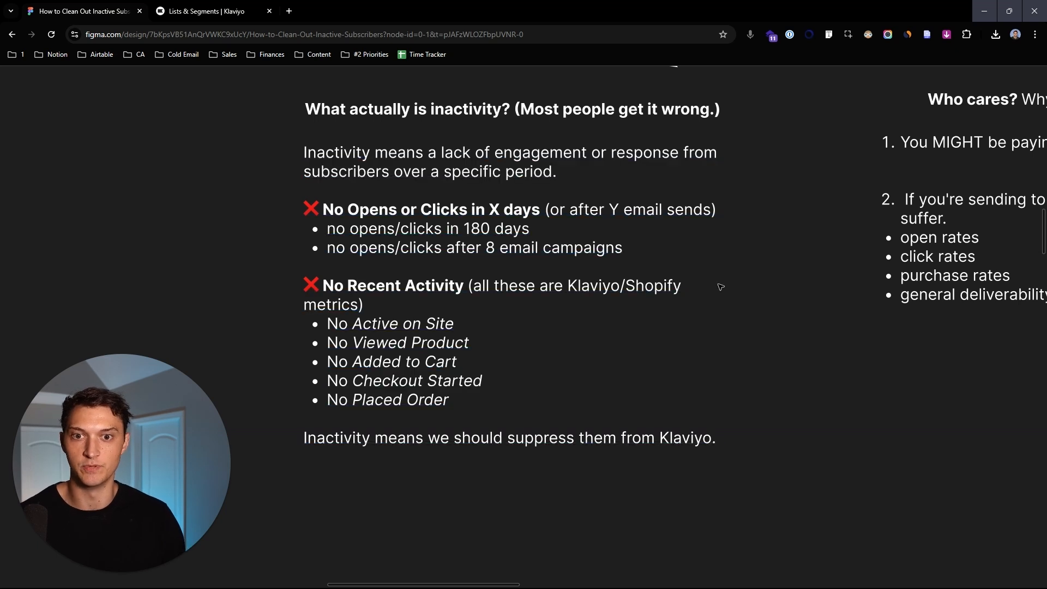
mouse_move(734, 309)
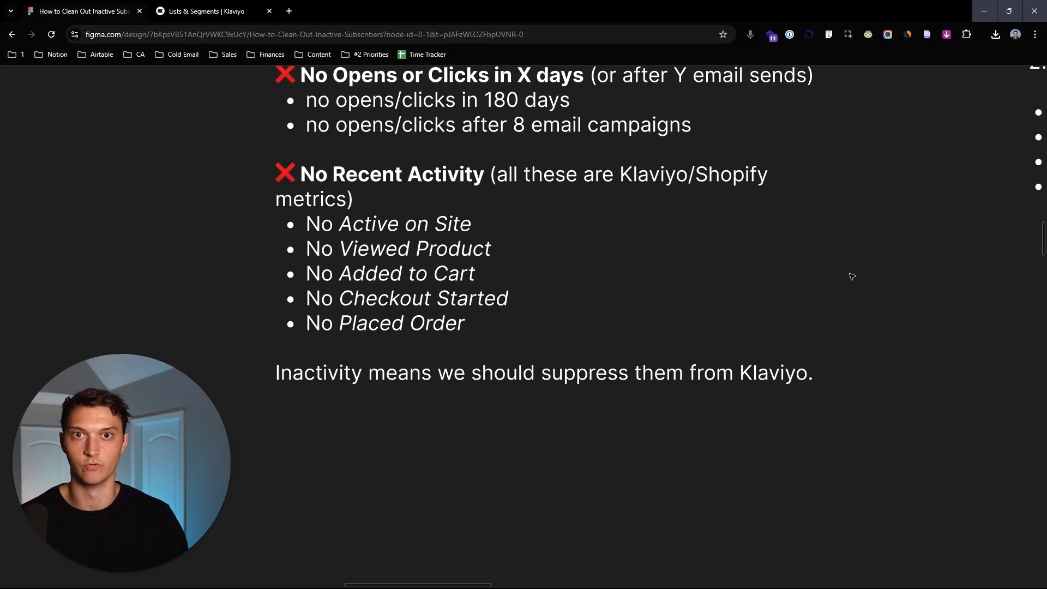
mouse_move(466, 267)
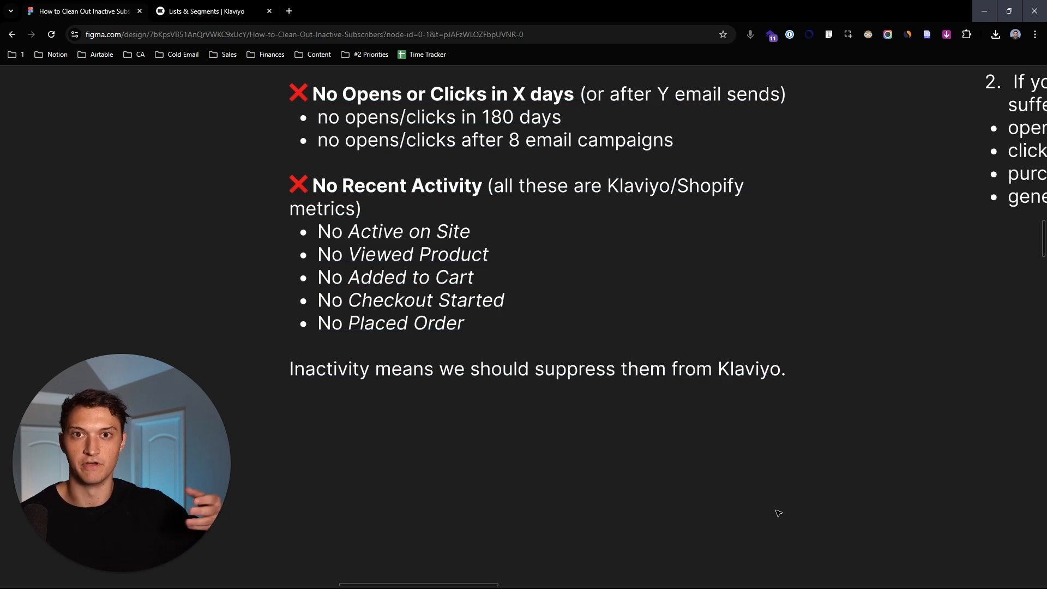
mouse_move(736, 470)
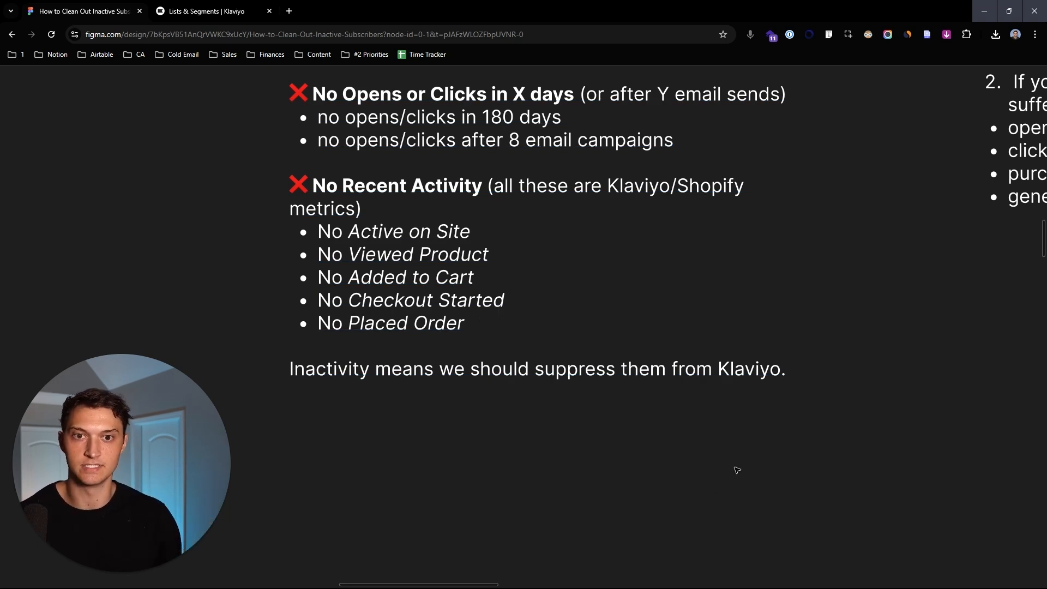
Scroll past the 'Who cares? Why does this matter?' block to the unengaged-contacts section
scroll("down", 3)
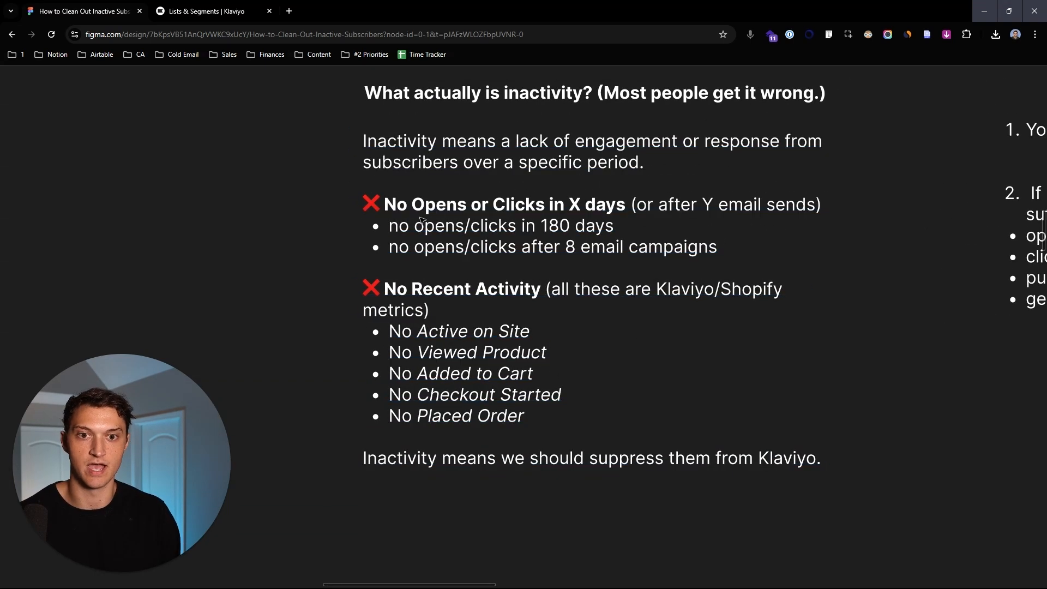
scroll("down", 3)
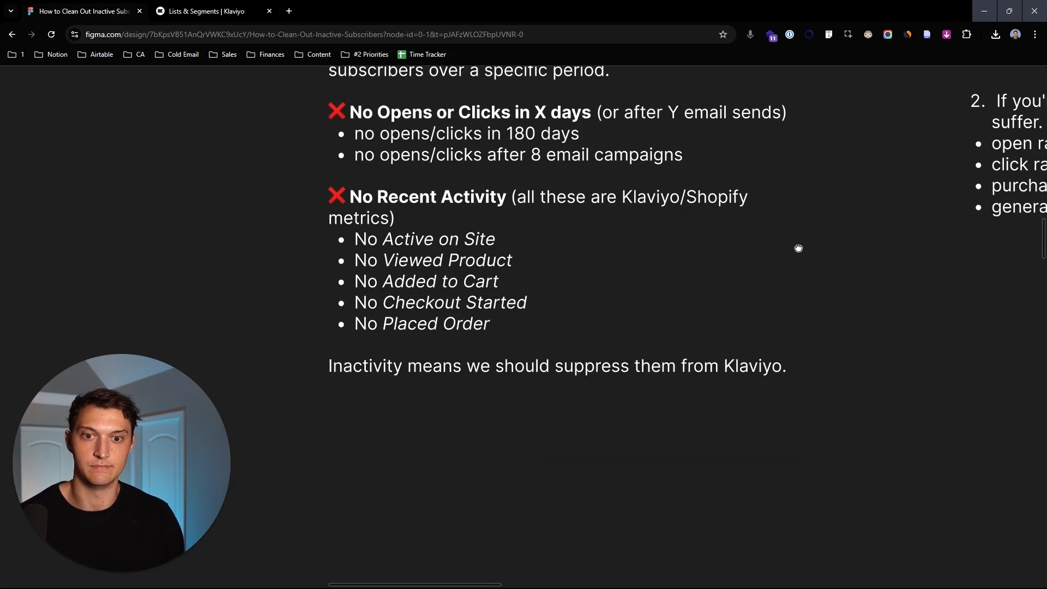
scroll("down", 3)
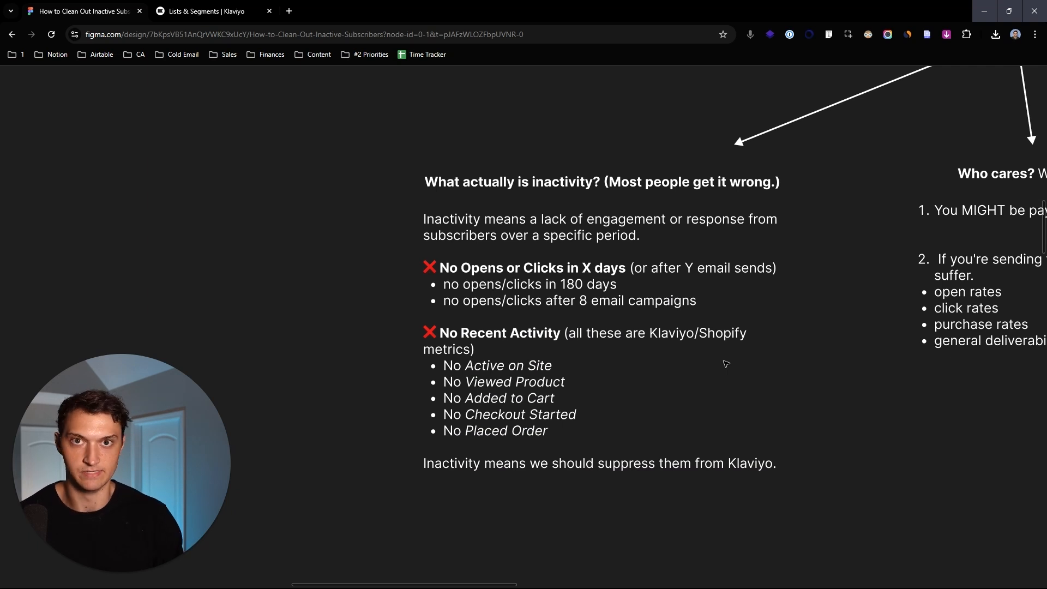
scroll("down", 3)
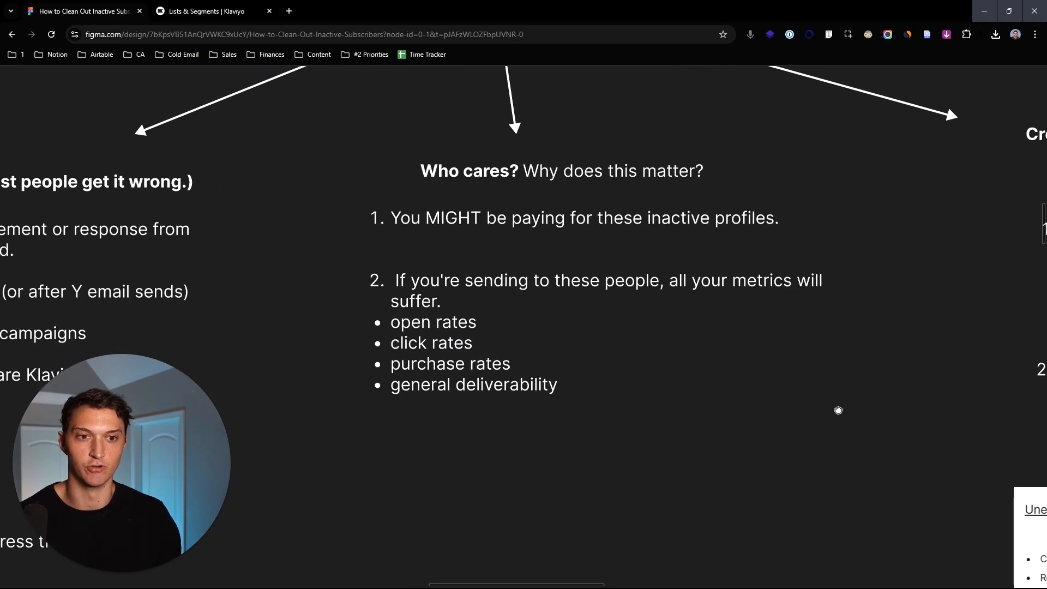
scroll("down", 3)
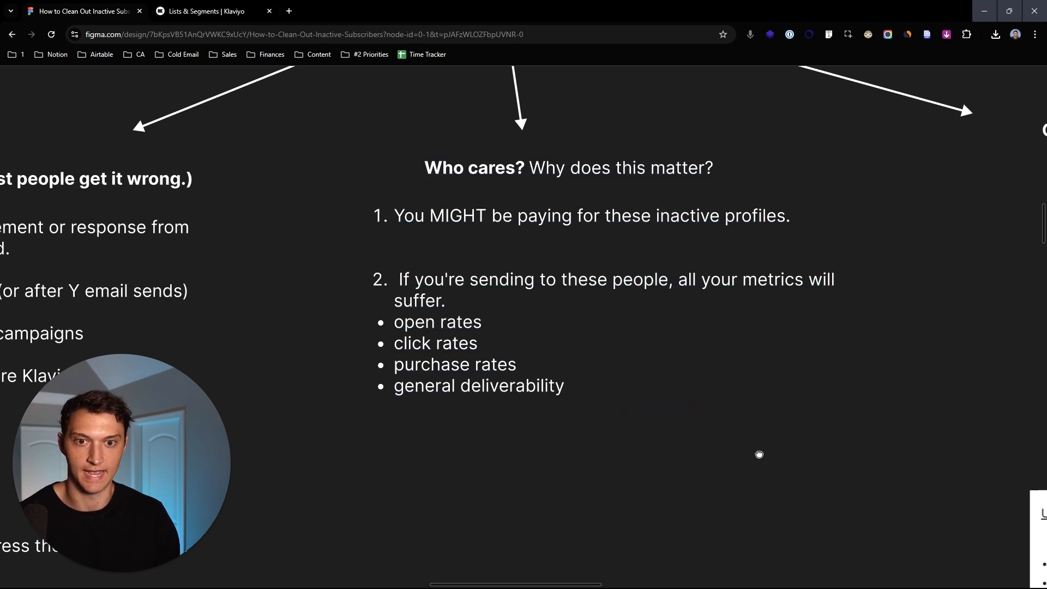
scroll("down", 3)
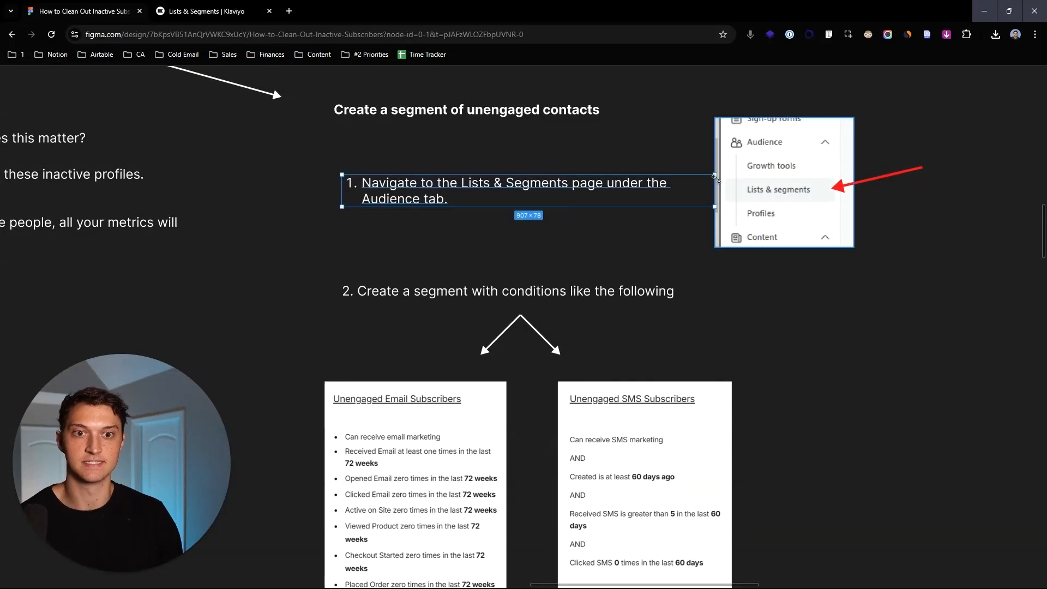
Scroll to the Unengaged Email (72 weeks) and SMS (60 days) subscriber cards and notes
scroll("down", 3)
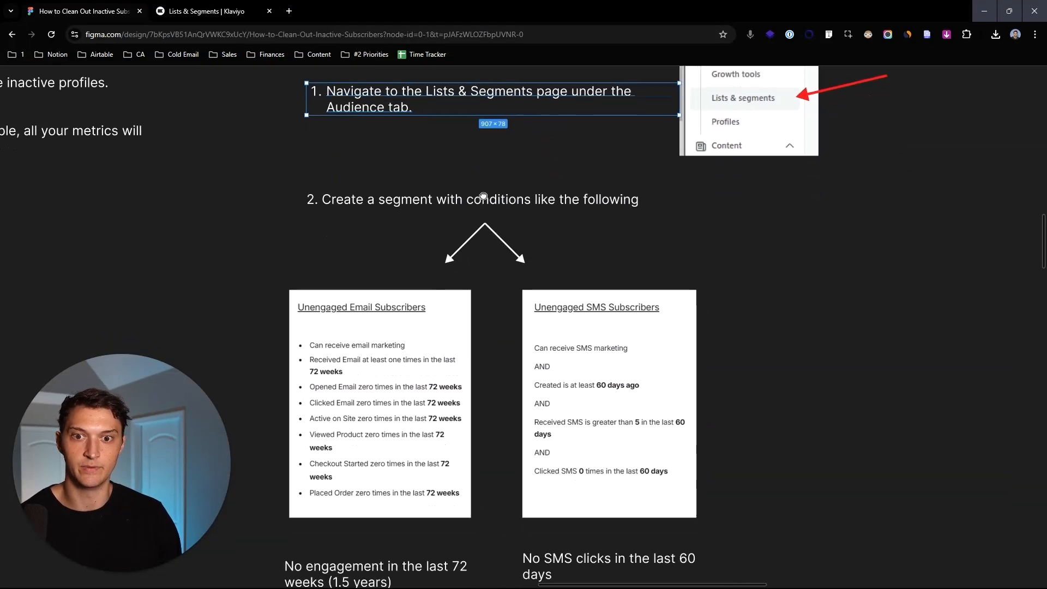
scroll("down", 3)
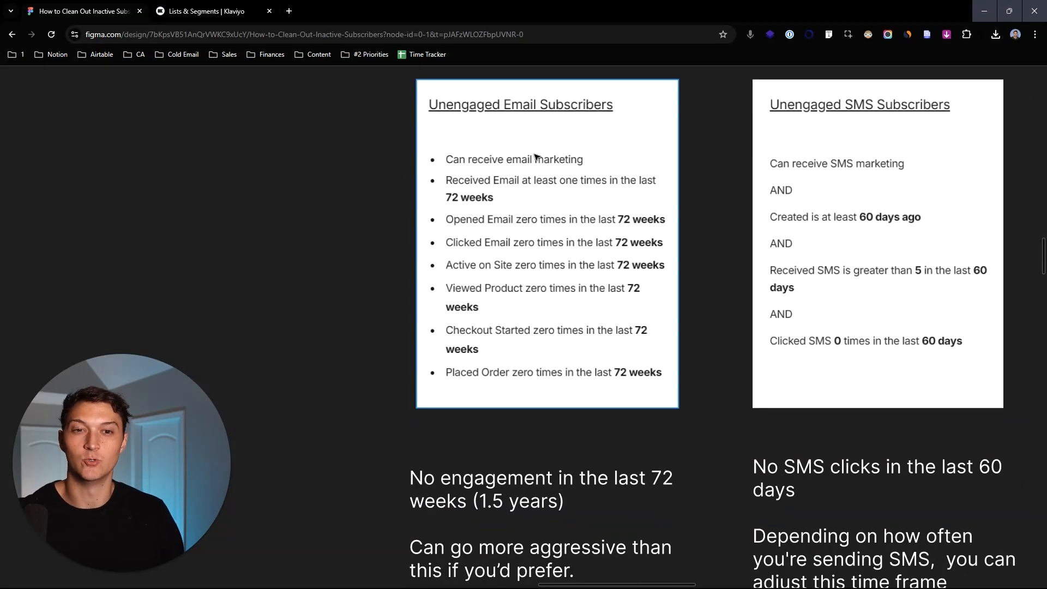
scroll("down", 3)
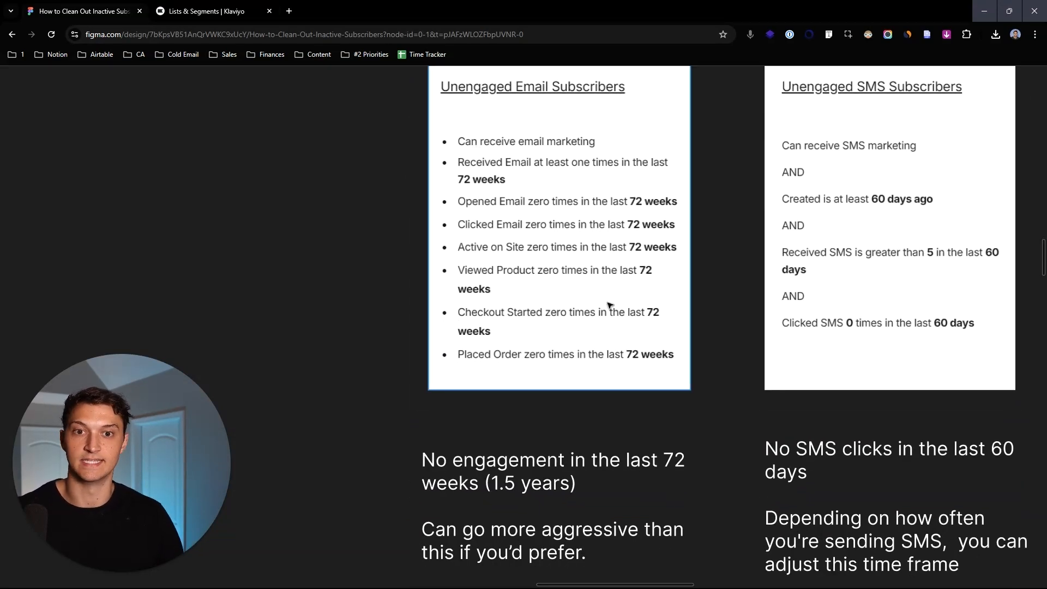
scroll("down", 3)
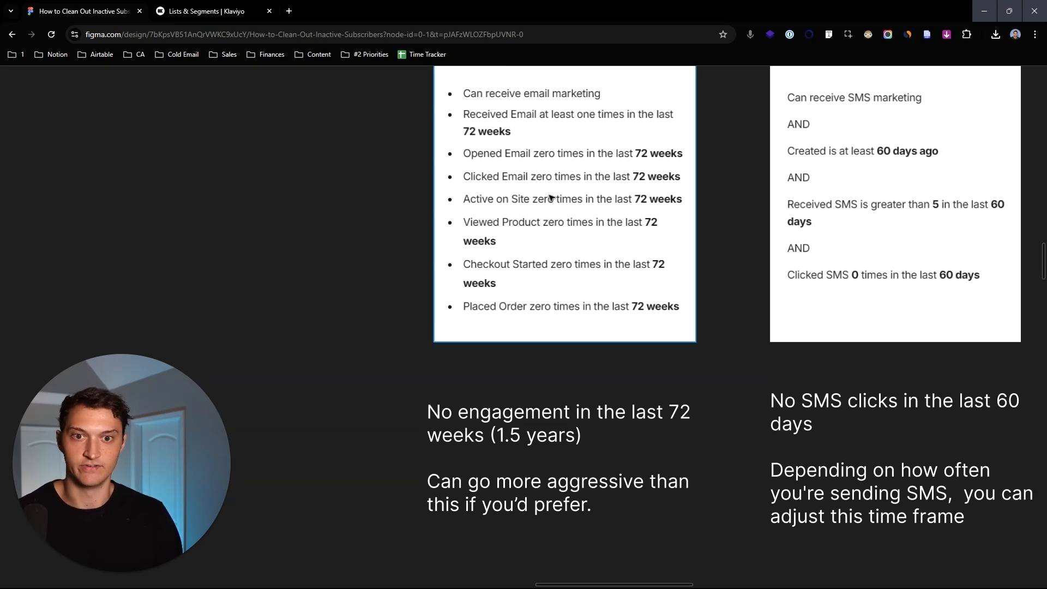
mouse_move(541, 235)
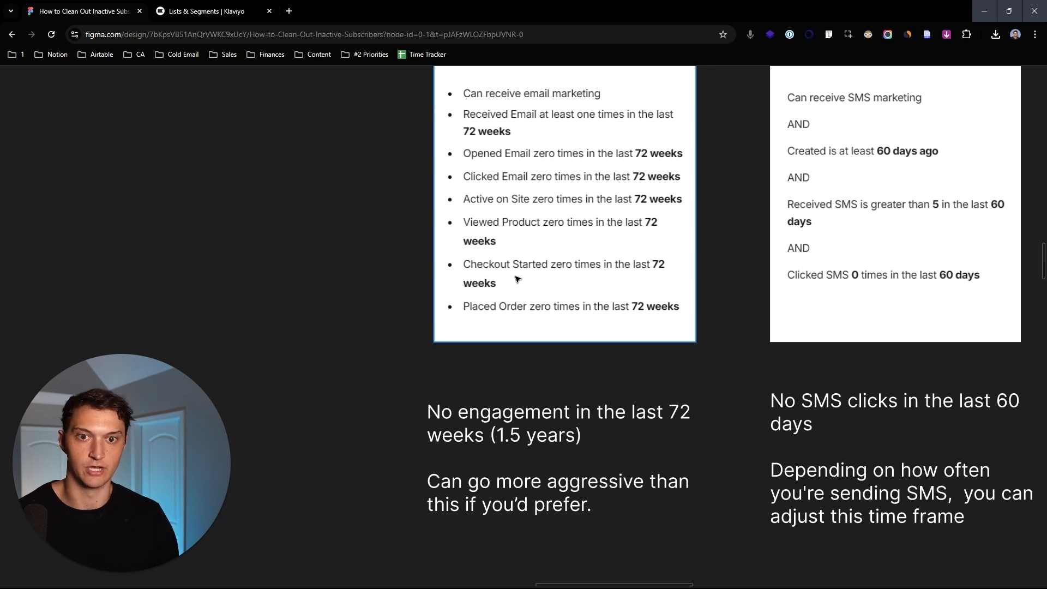
mouse_move(512, 319)
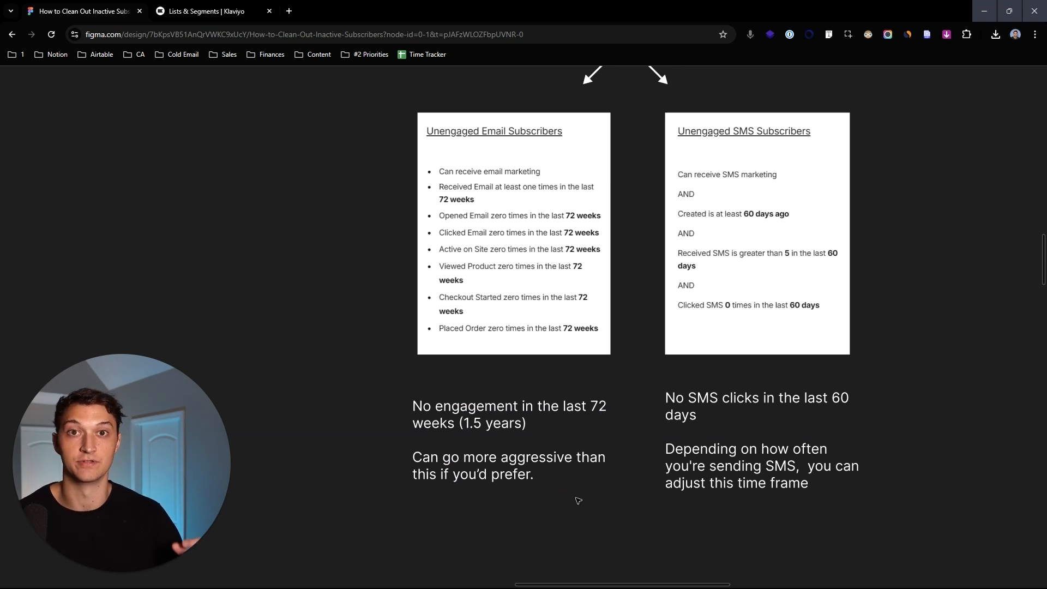
mouse_move(596, 451)
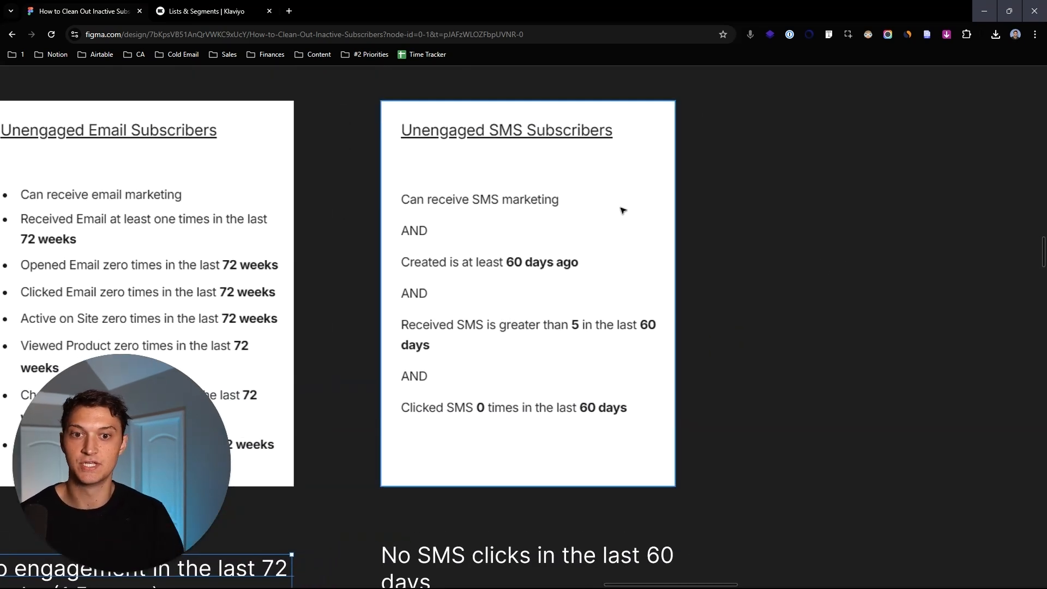
mouse_move(557, 262)
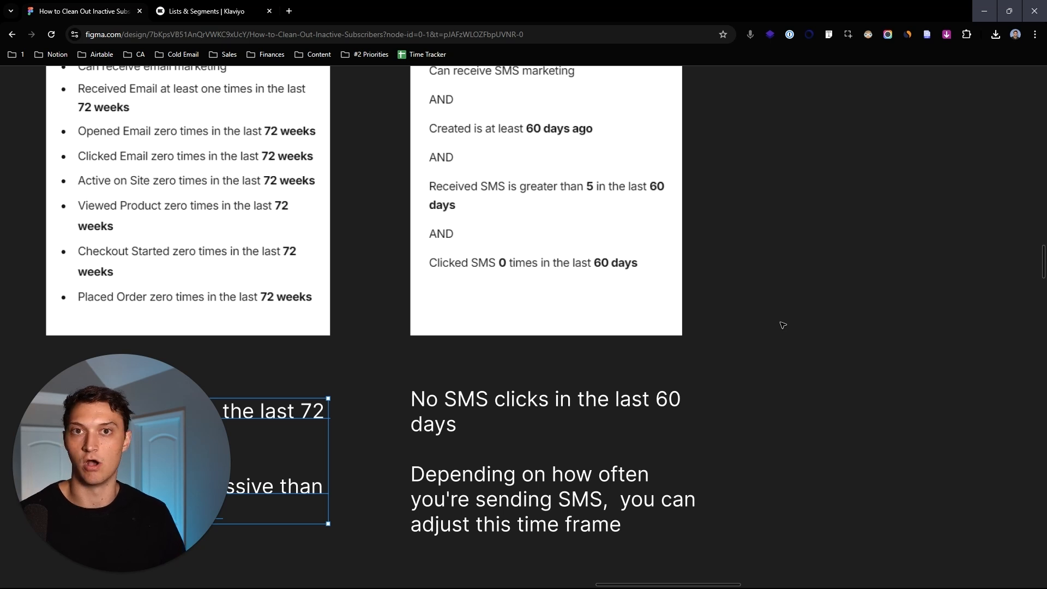
mouse_move(410, 252)
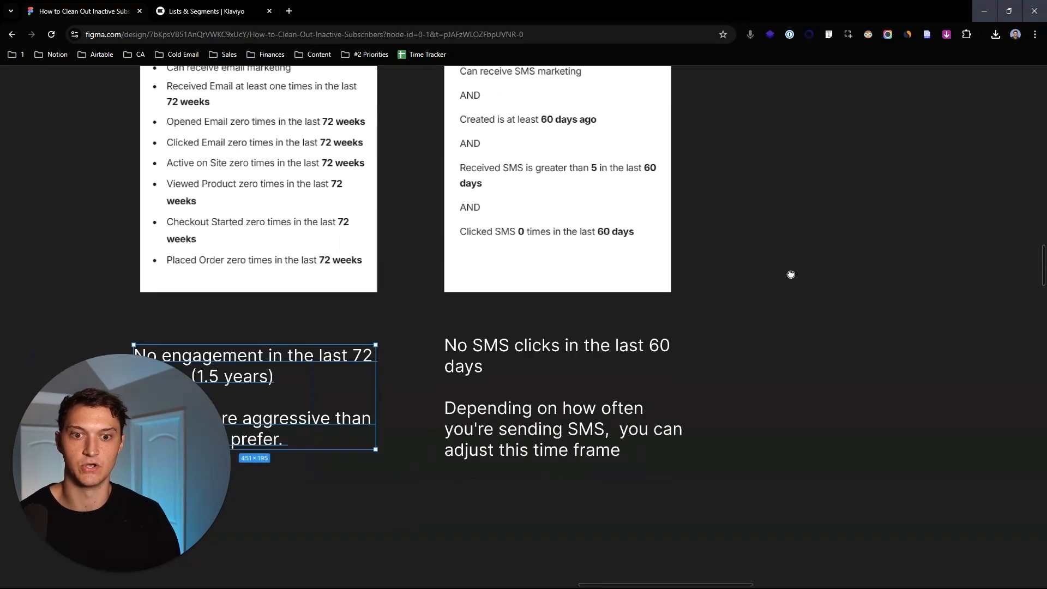
scroll("down", 3)
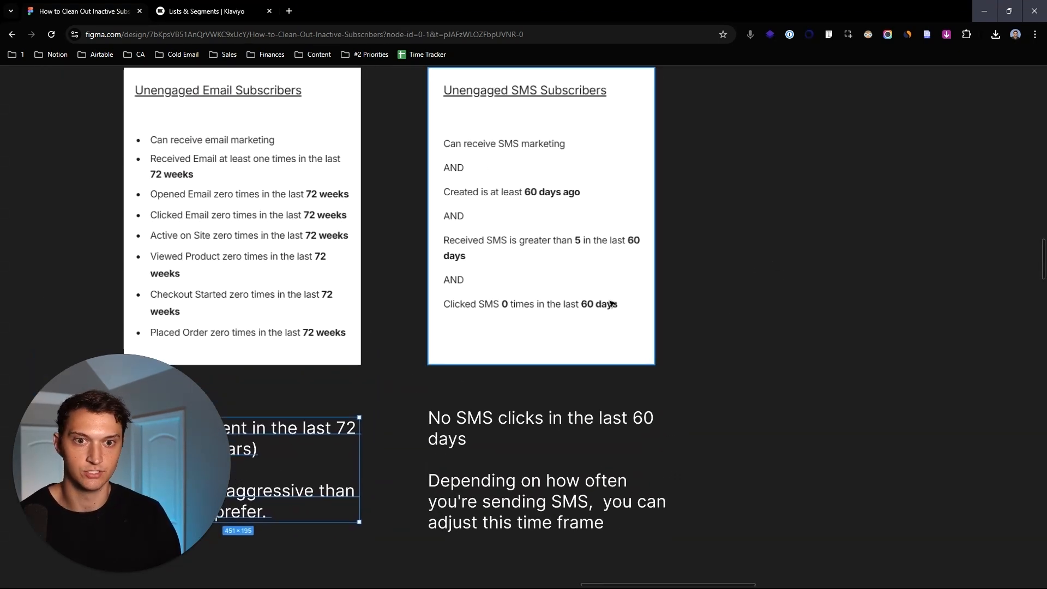
scroll("down", 3)
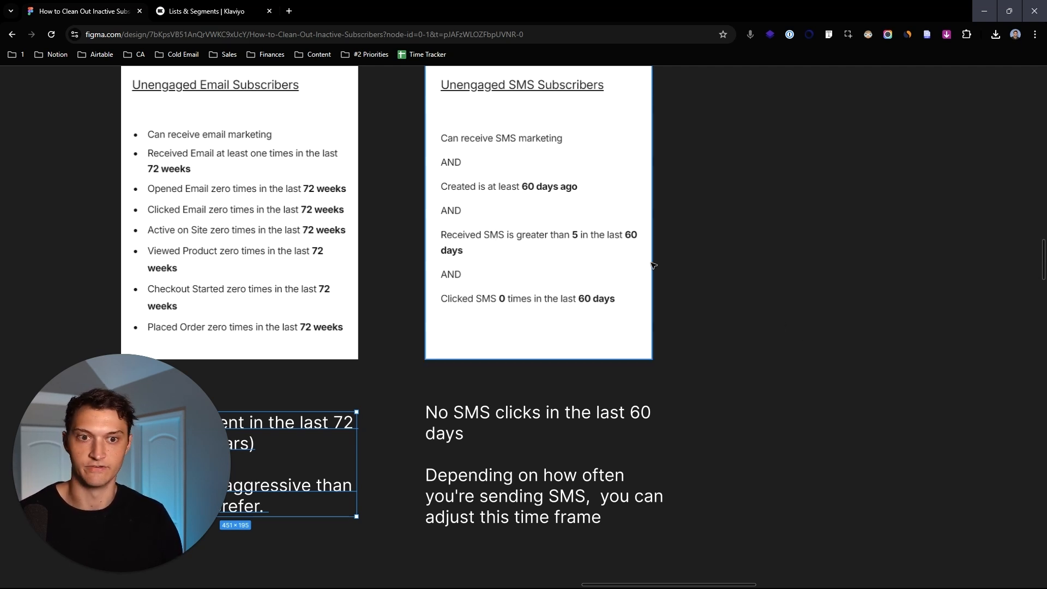
scroll("down", 3)
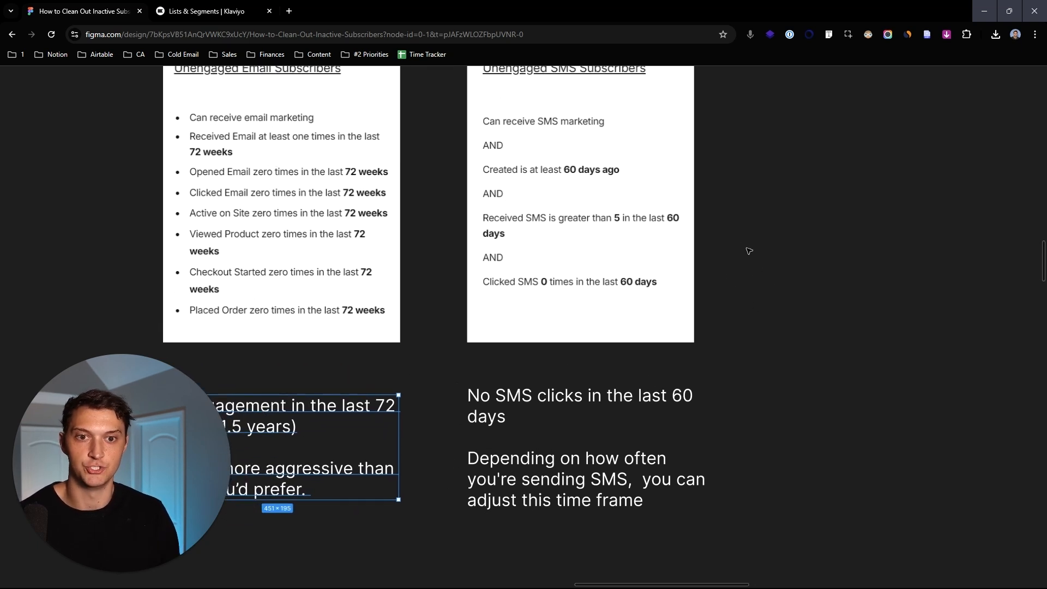
mouse_move(753, 255)
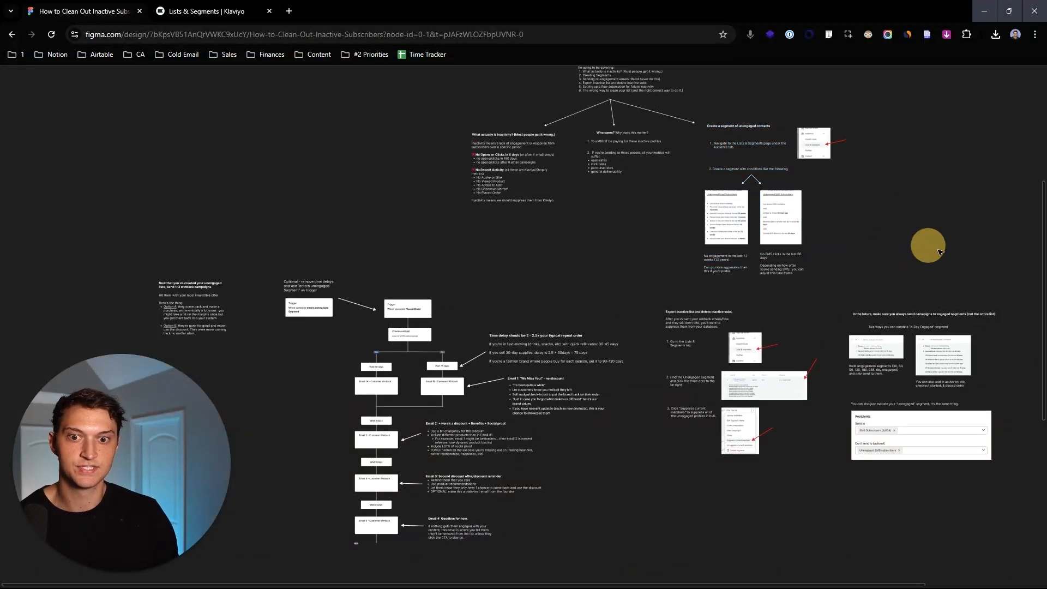
mouse_move(833, 272)
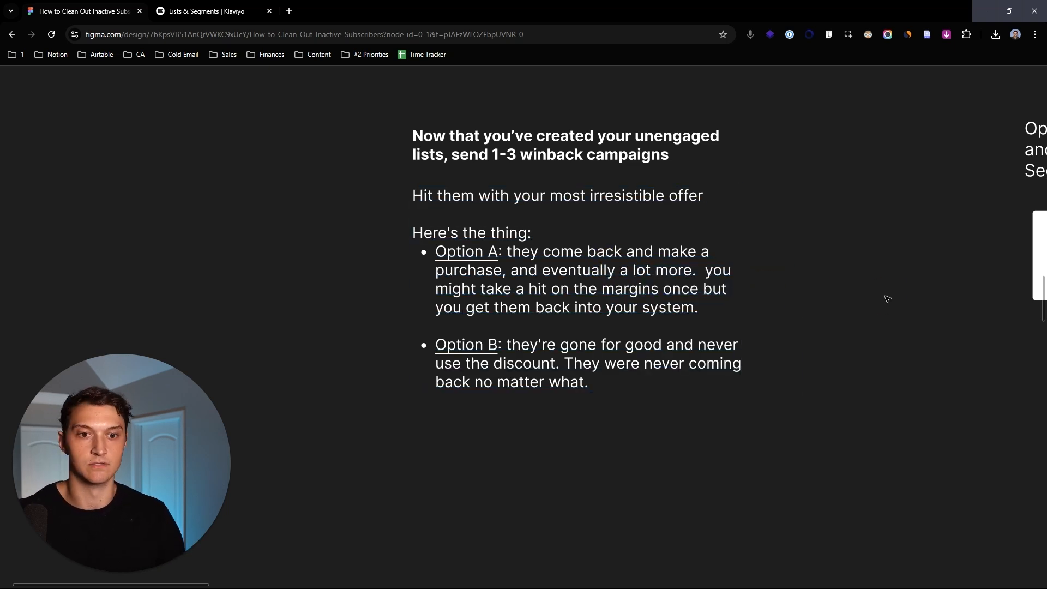
scroll("down", 3)
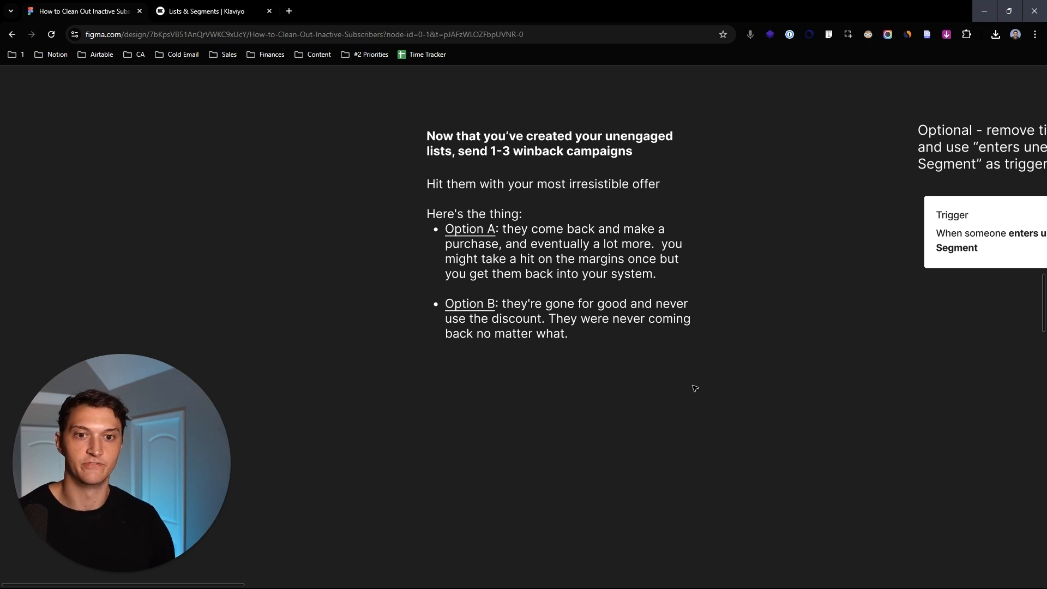
mouse_move(746, 338)
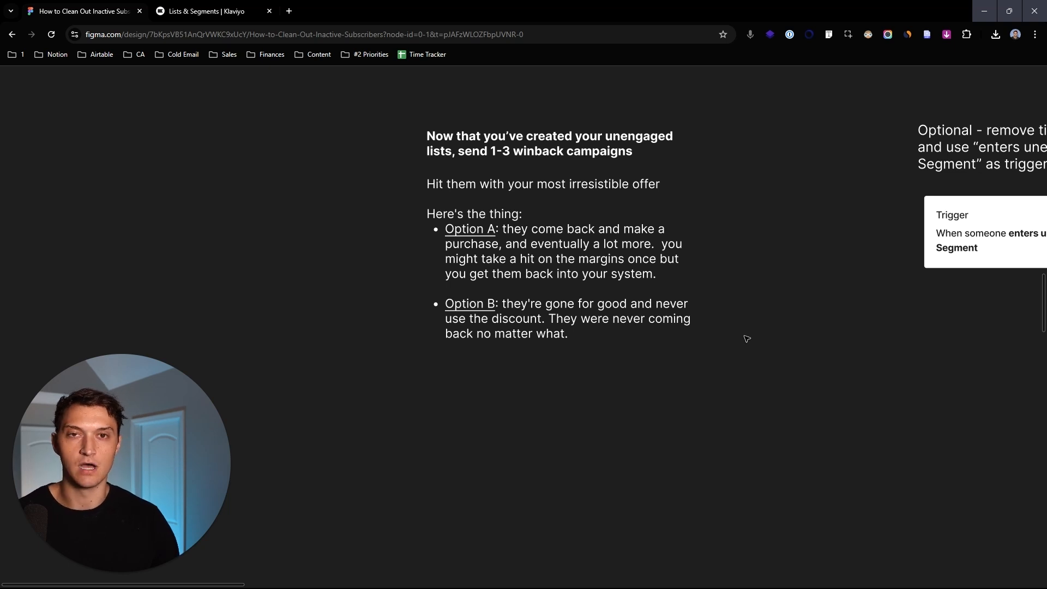
mouse_move(617, 357)
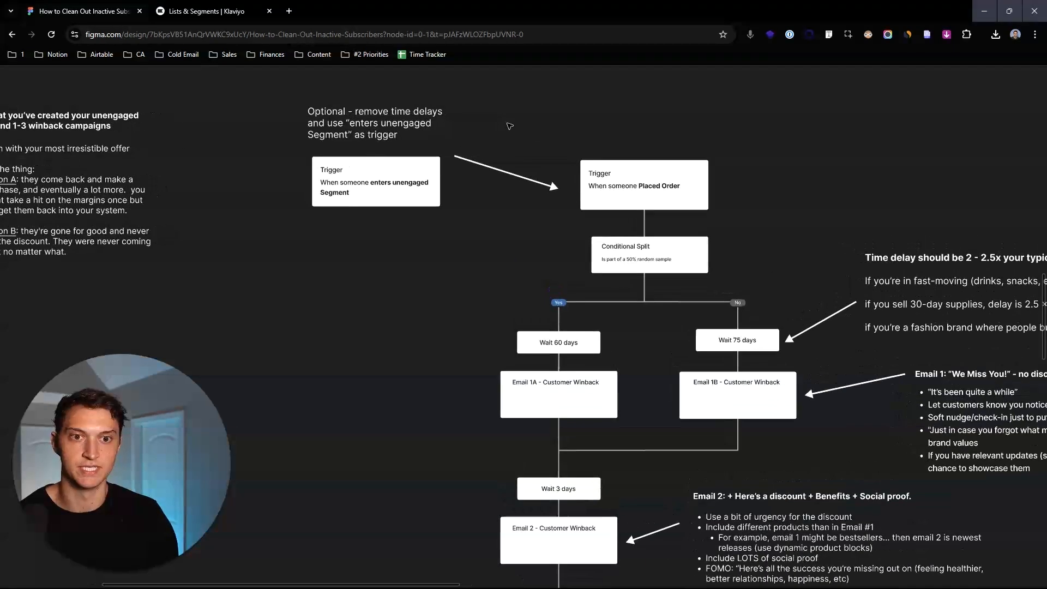
Pan to the winback flow's Placed Order trigger, conditional split, wait times and Email 1A/1B notes
left_click(643, 185)
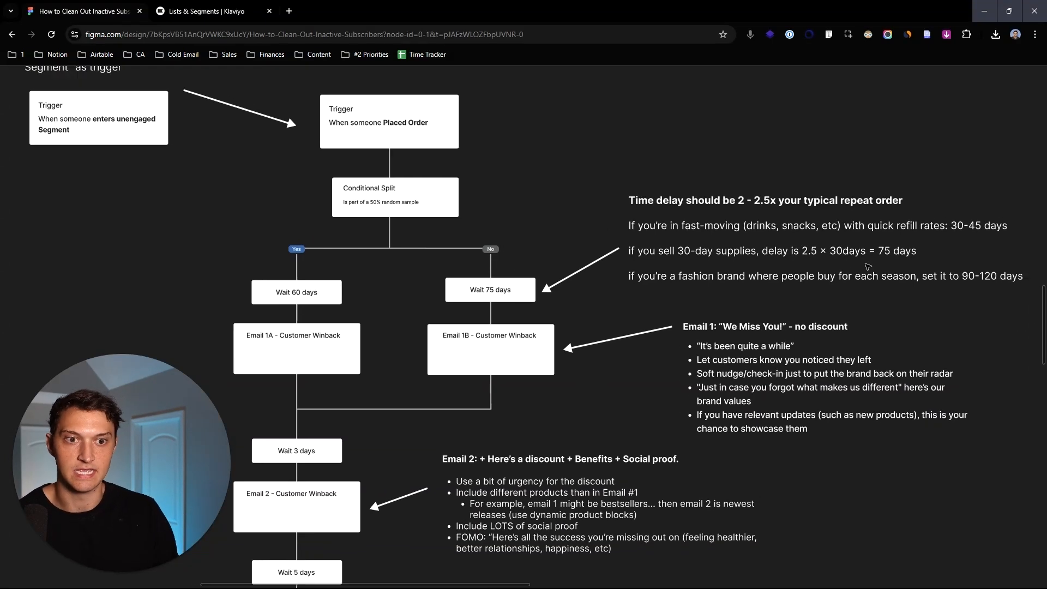
mouse_move(958, 448)
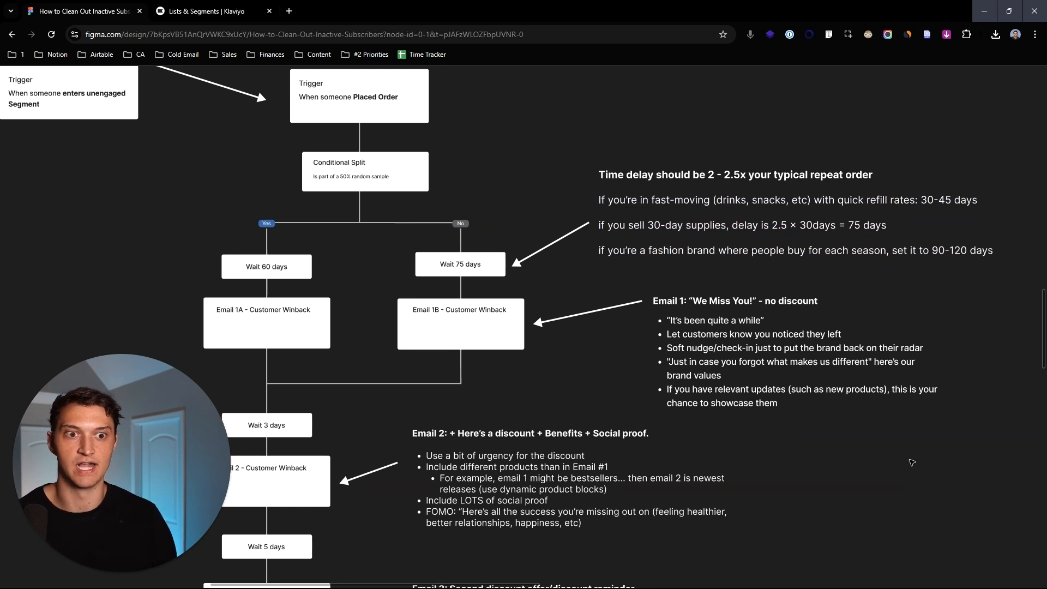
scroll("down", 3)
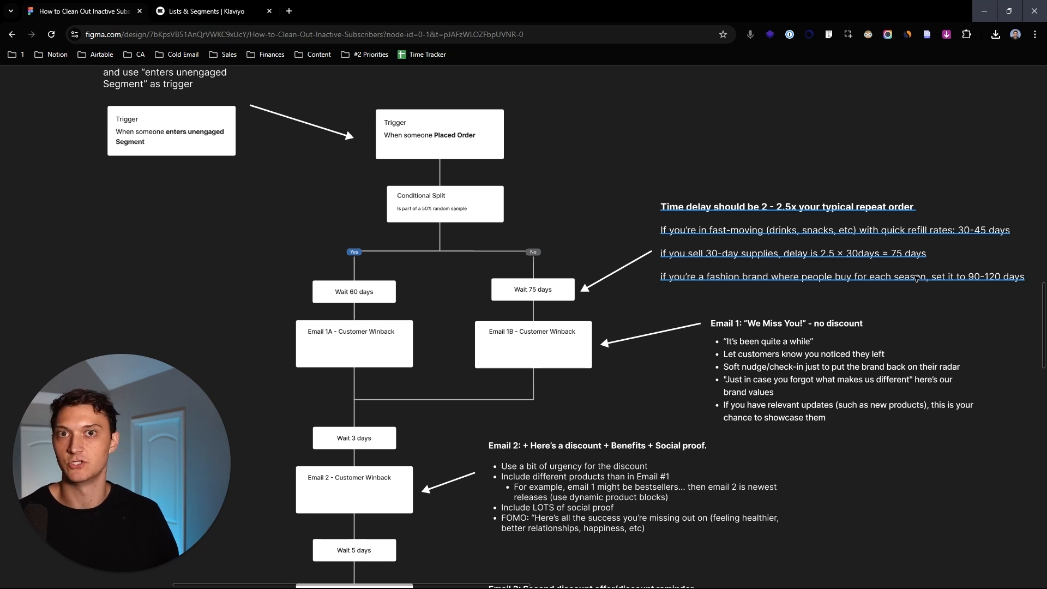
scroll("down", 3)
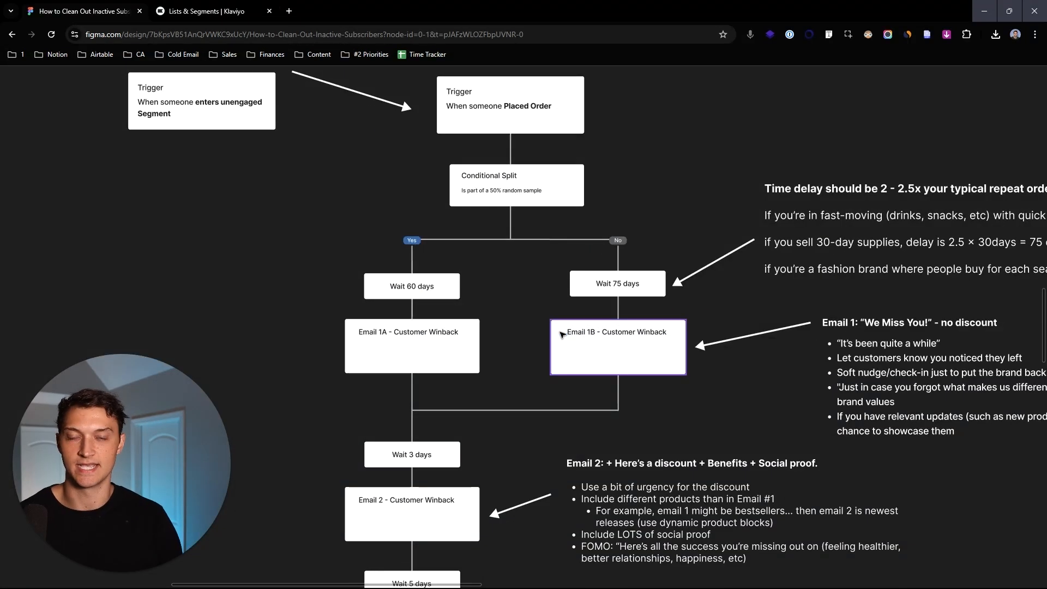
left_click(411, 286)
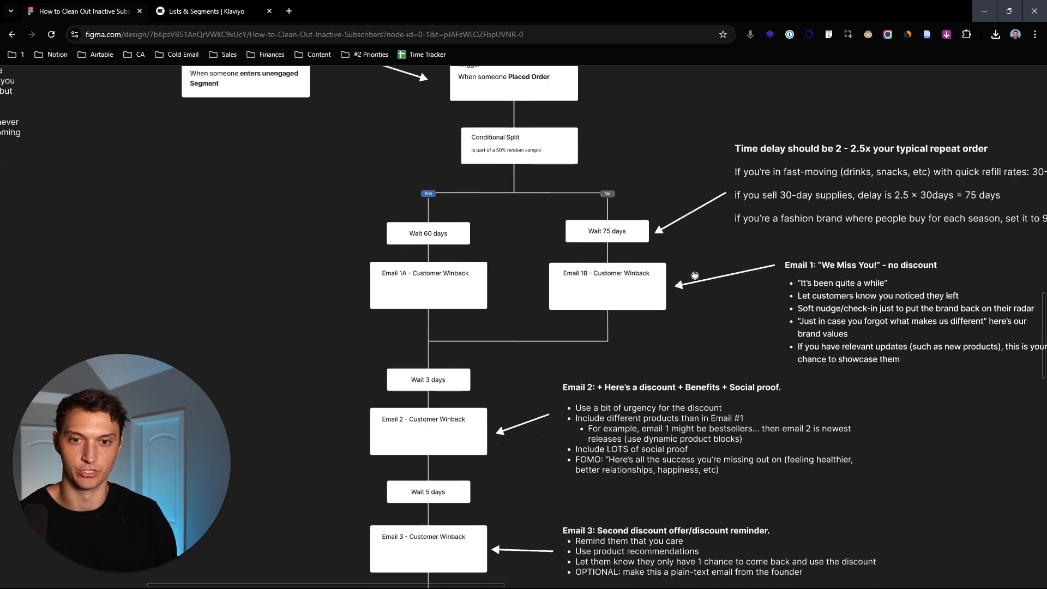
Zoom out until Email 4, 'Goodbye for now', and its removal warning are visible
left_click(607, 285)
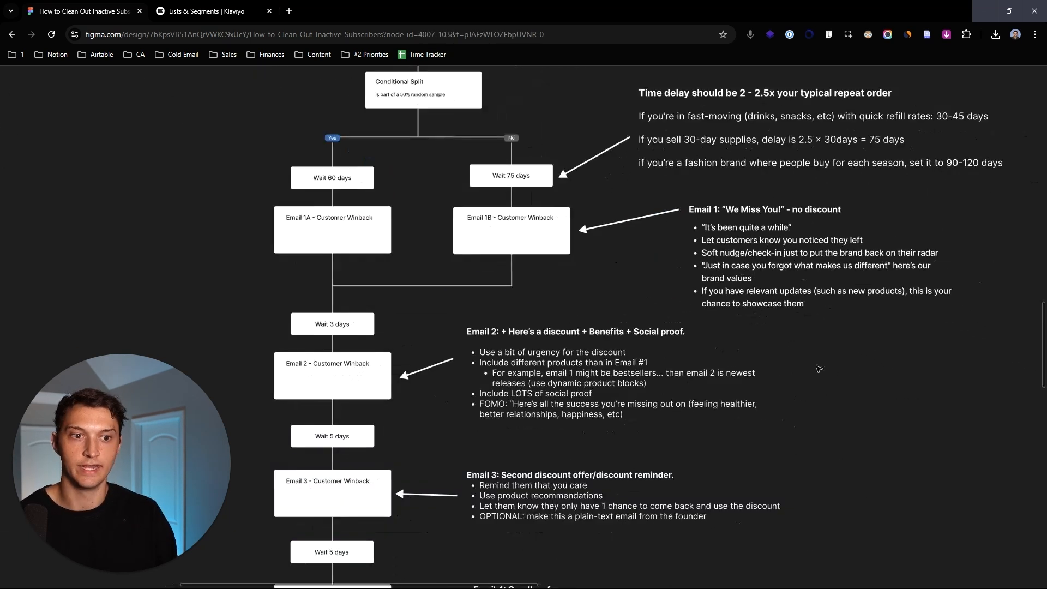
scroll("down", 3)
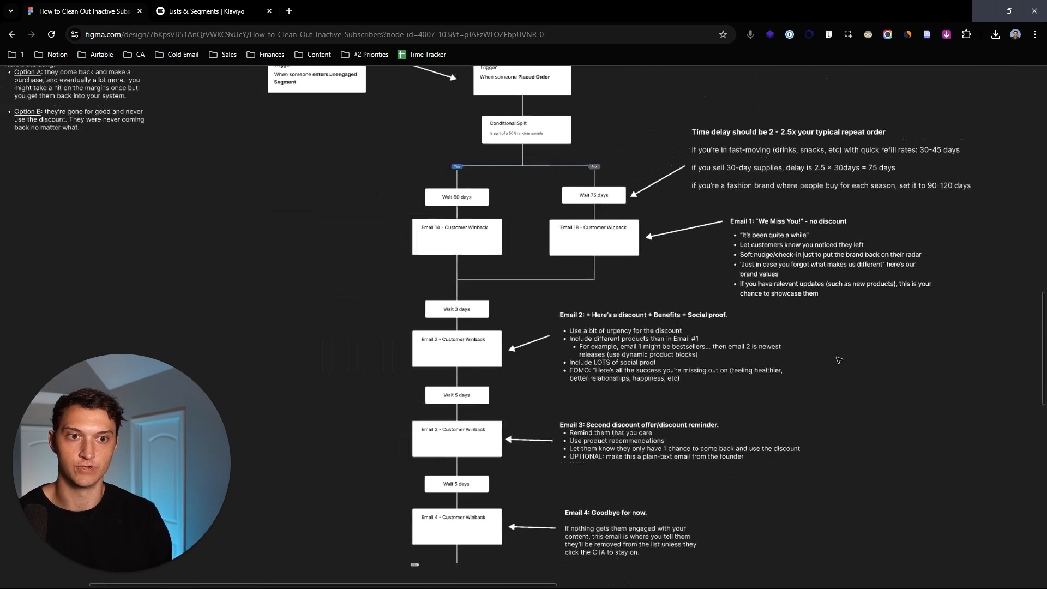
Scroll past the flow's email notes down to the example winback email designs
scroll("down", 3)
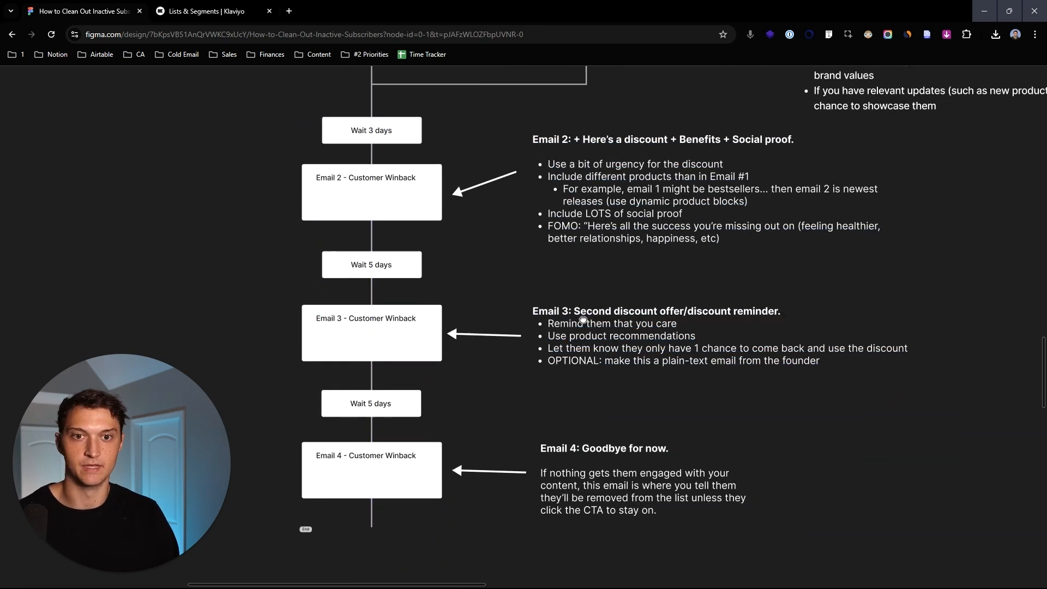
scroll("down", 3)
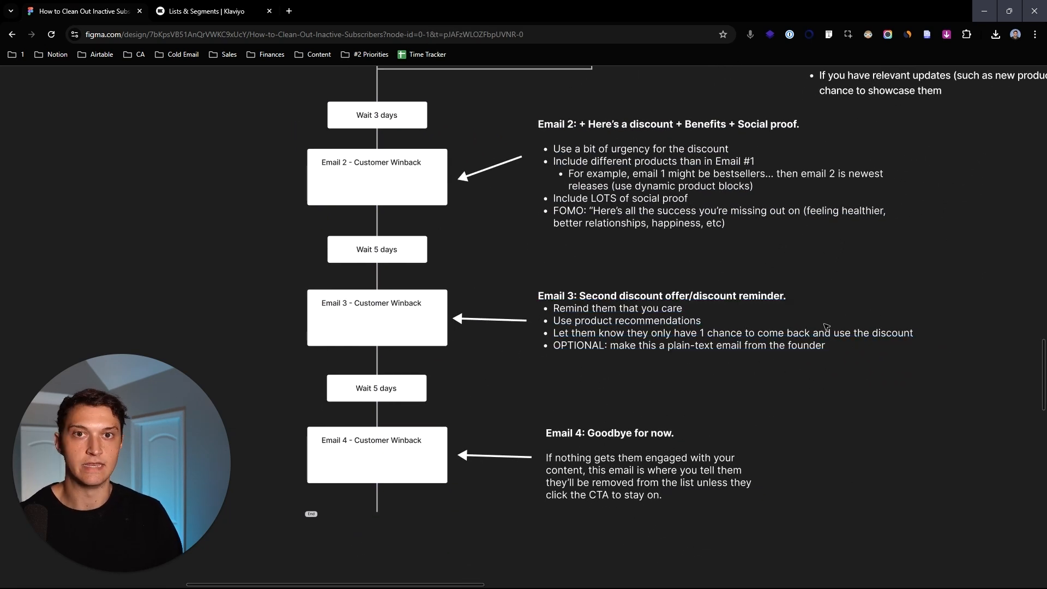
mouse_move(779, 194)
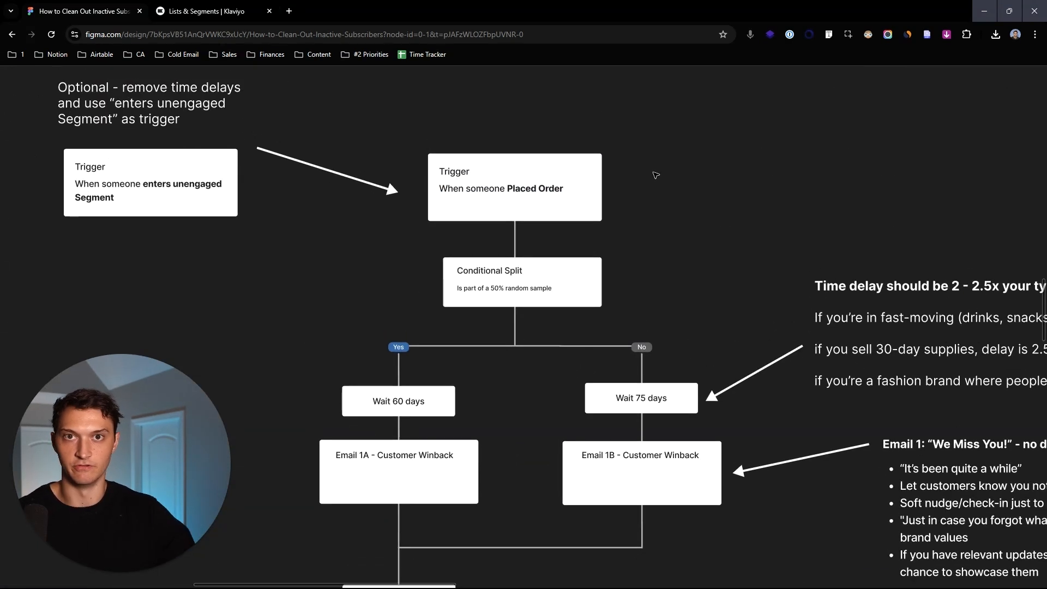
scroll("down", 3)
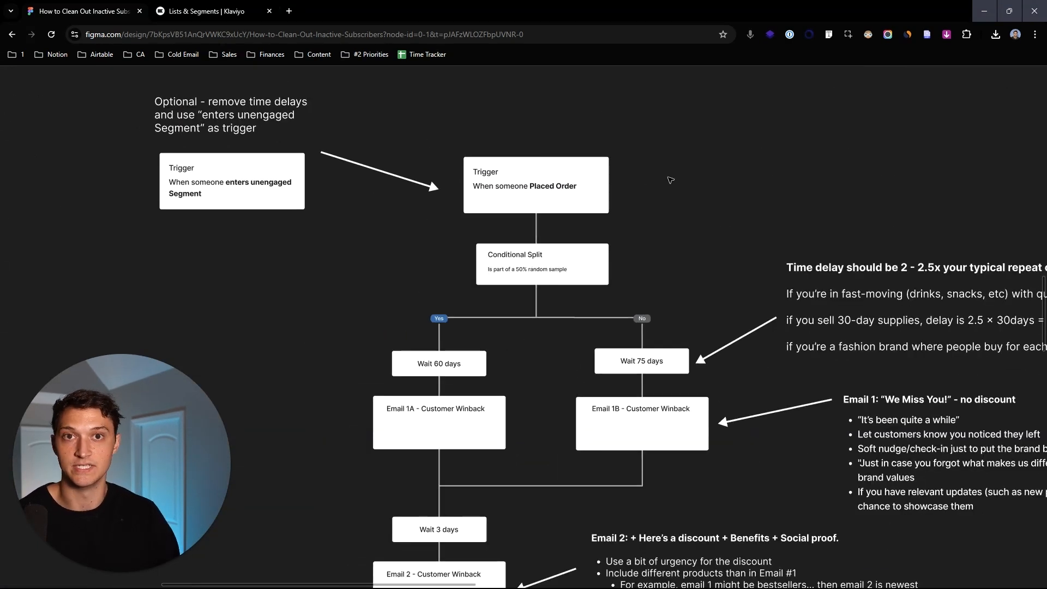
scroll("down", 3)
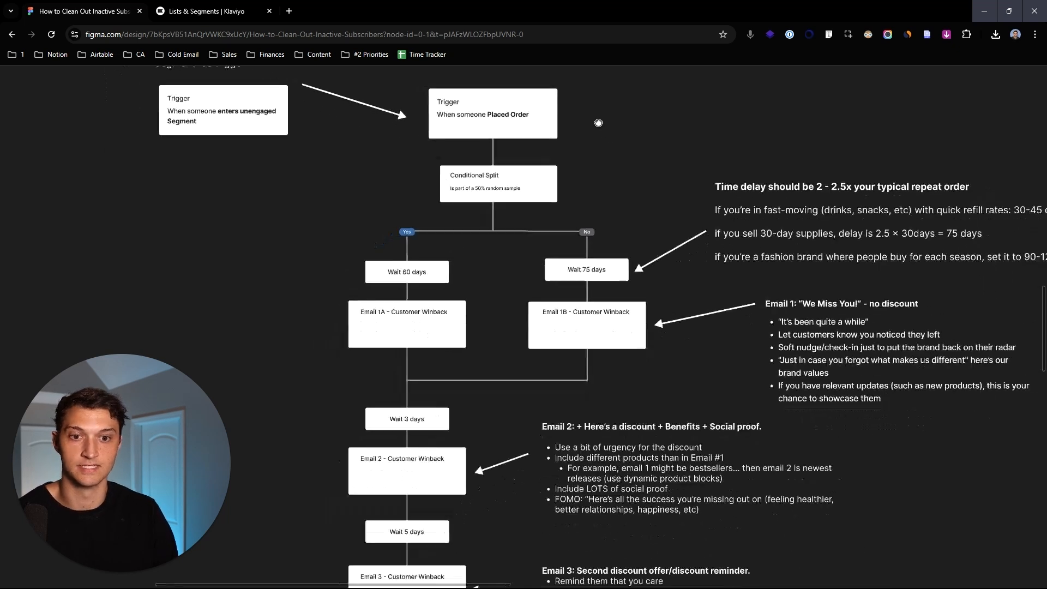
scroll("down", 3)
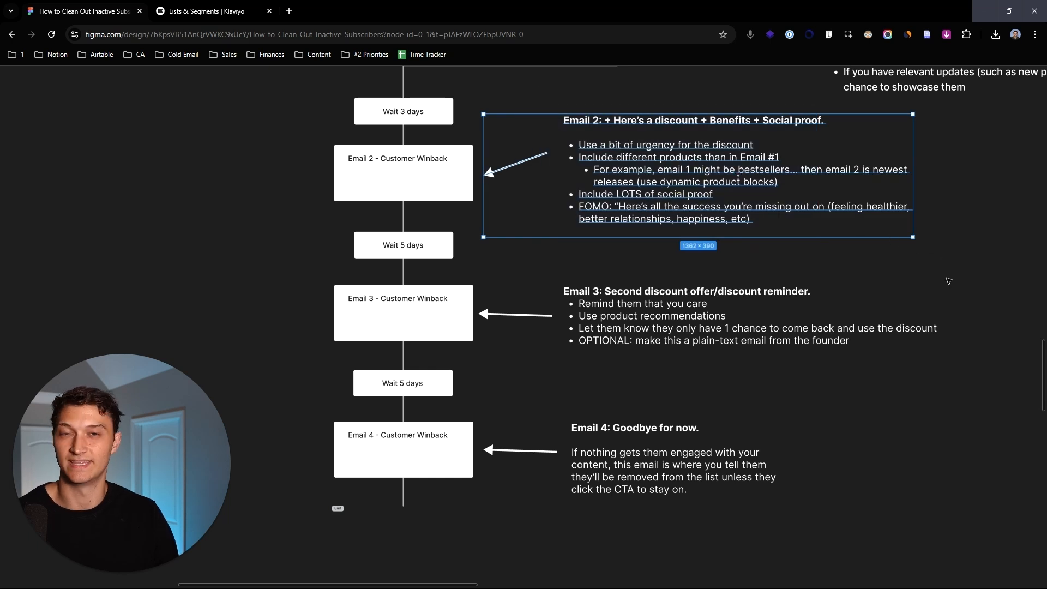
scroll("down", 3)
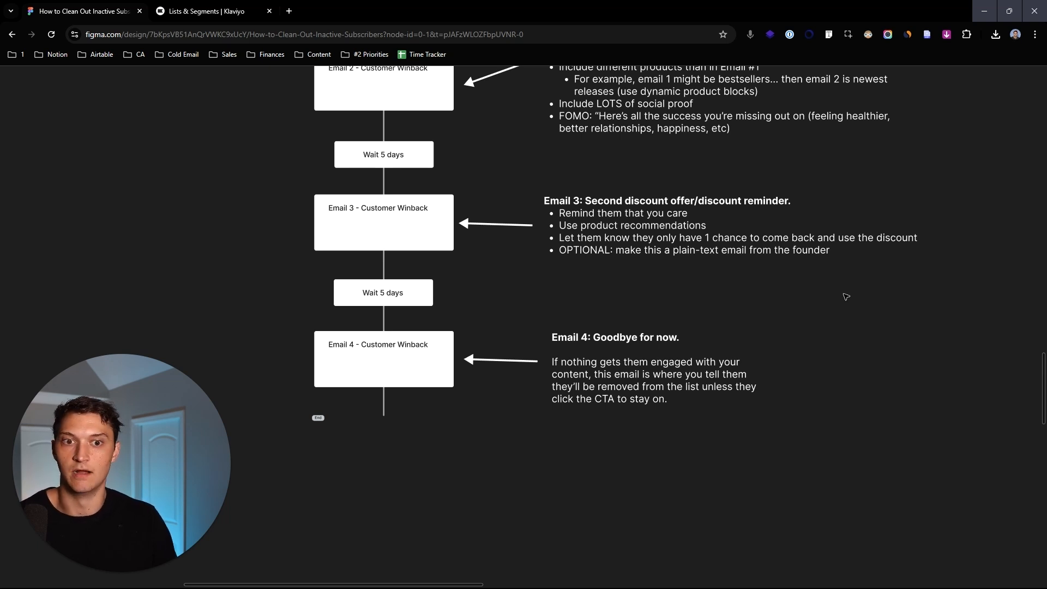
scroll("down", 3)
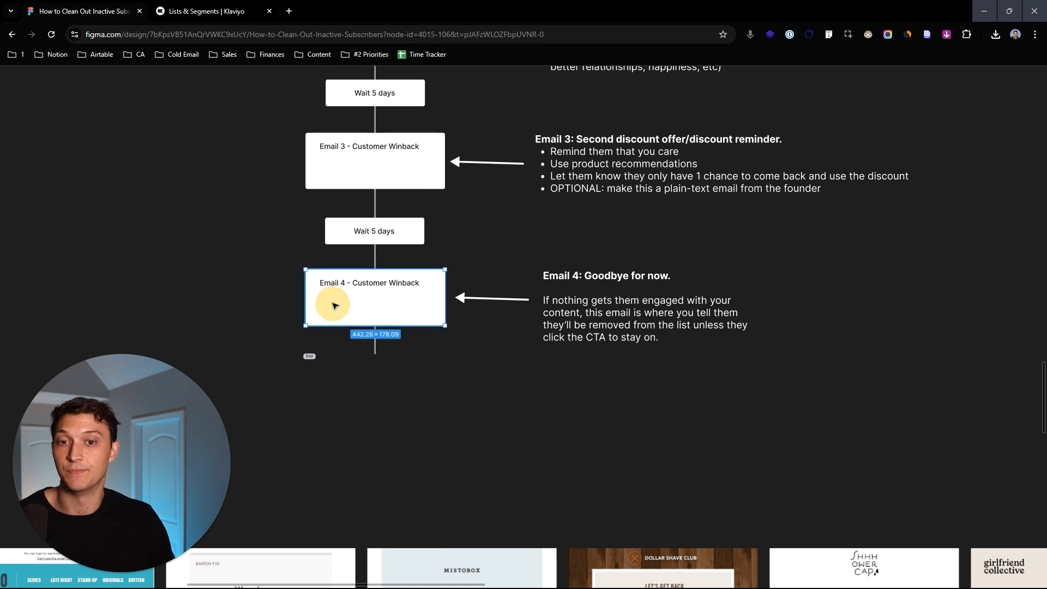
mouse_move(805, 410)
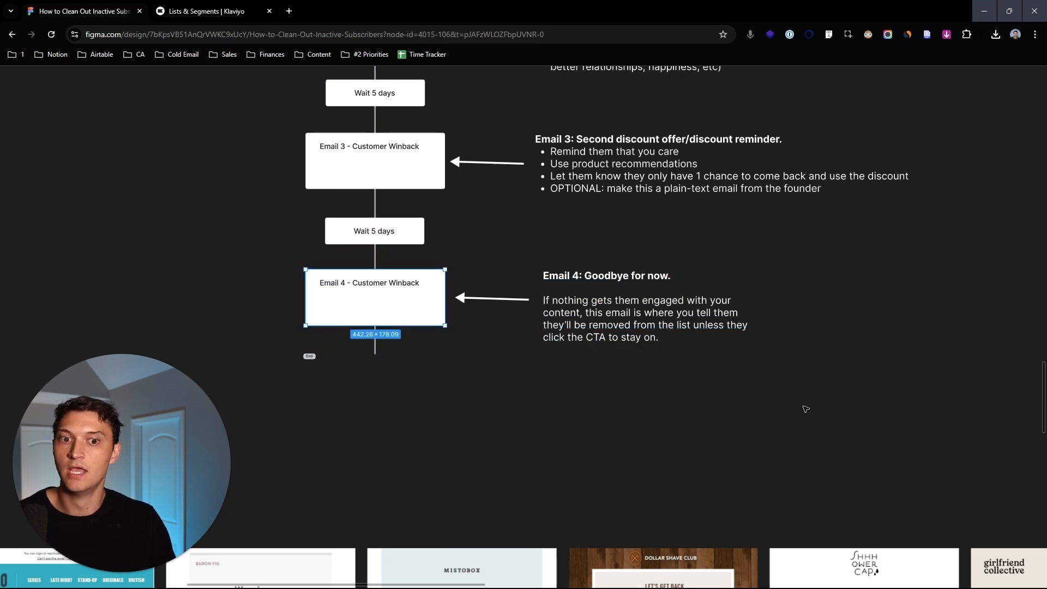
mouse_move(662, 372)
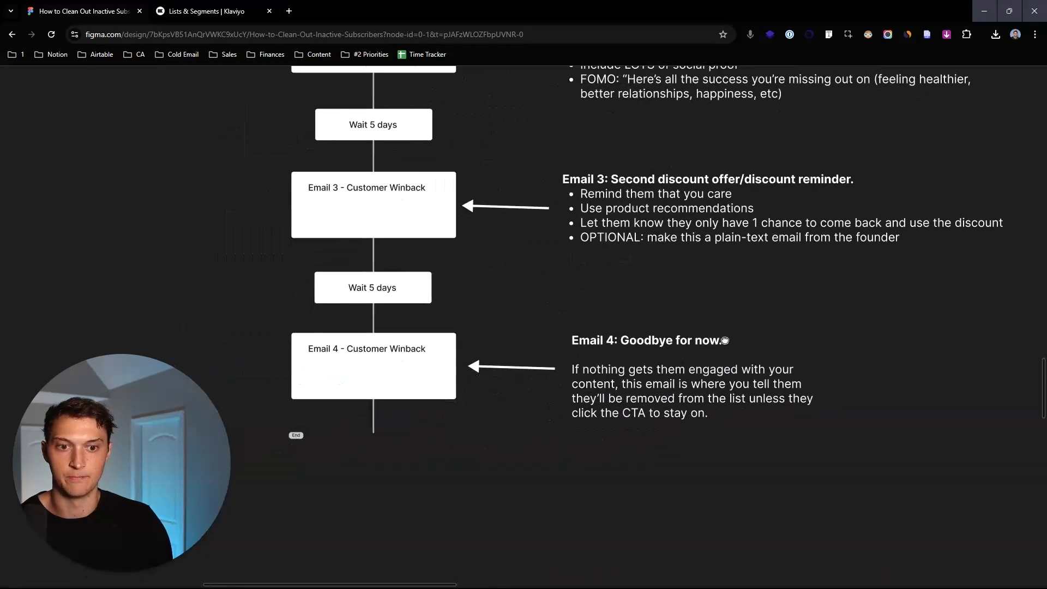
scroll("down", 3)
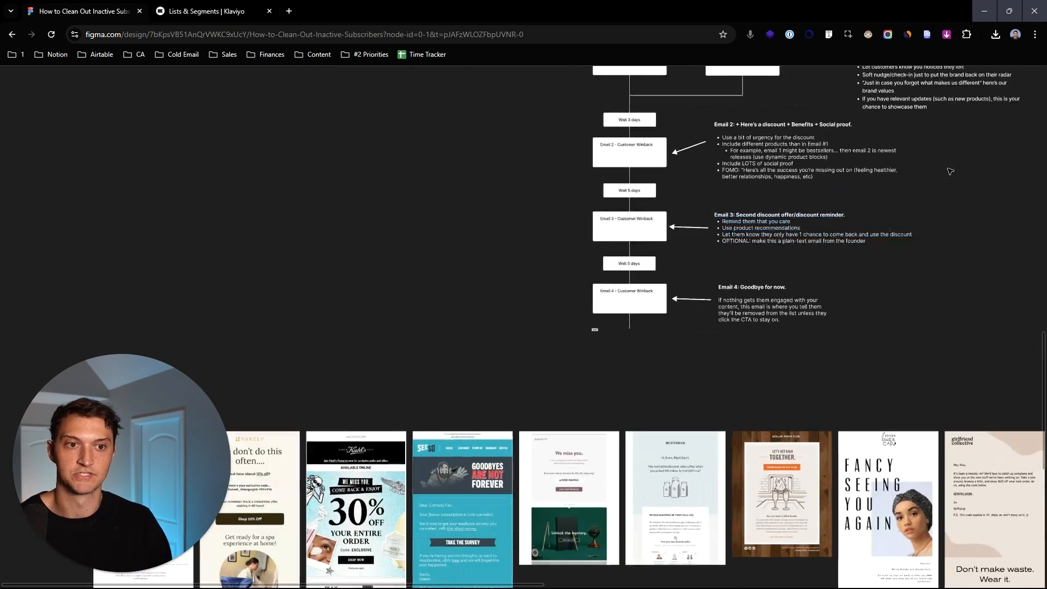
Scroll to 'Export inactive list and delete inactive subs' and its 'Suppress current members' steps
scroll("down", 3)
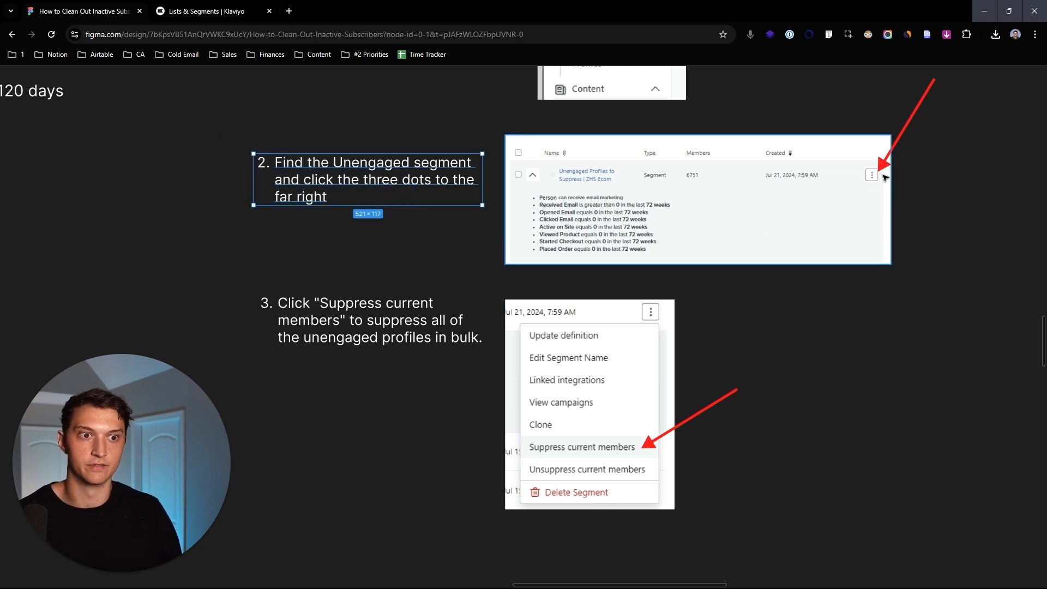
scroll("down", 3)
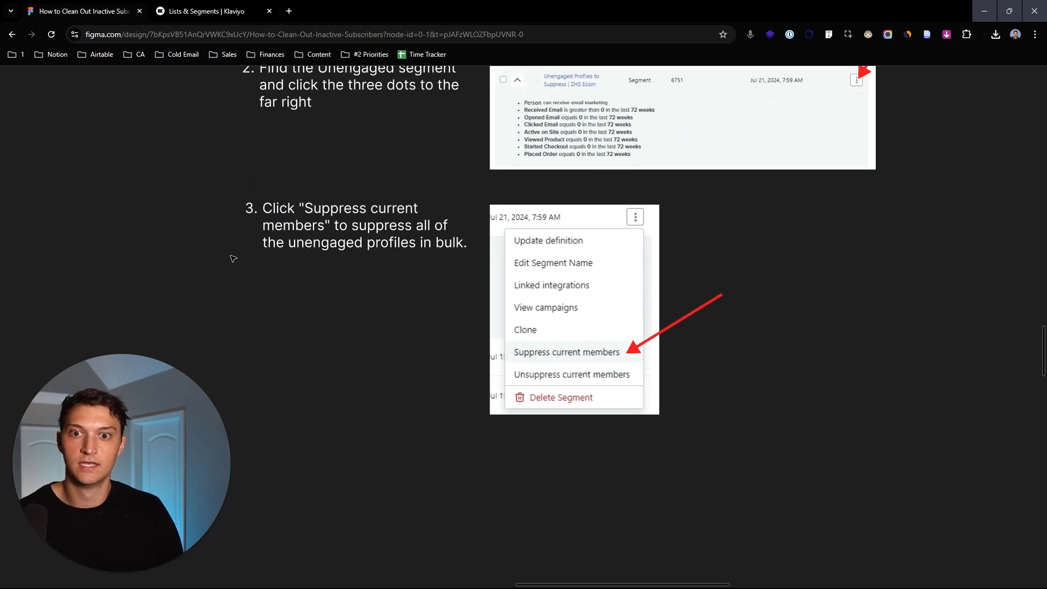
mouse_move(386, 337)
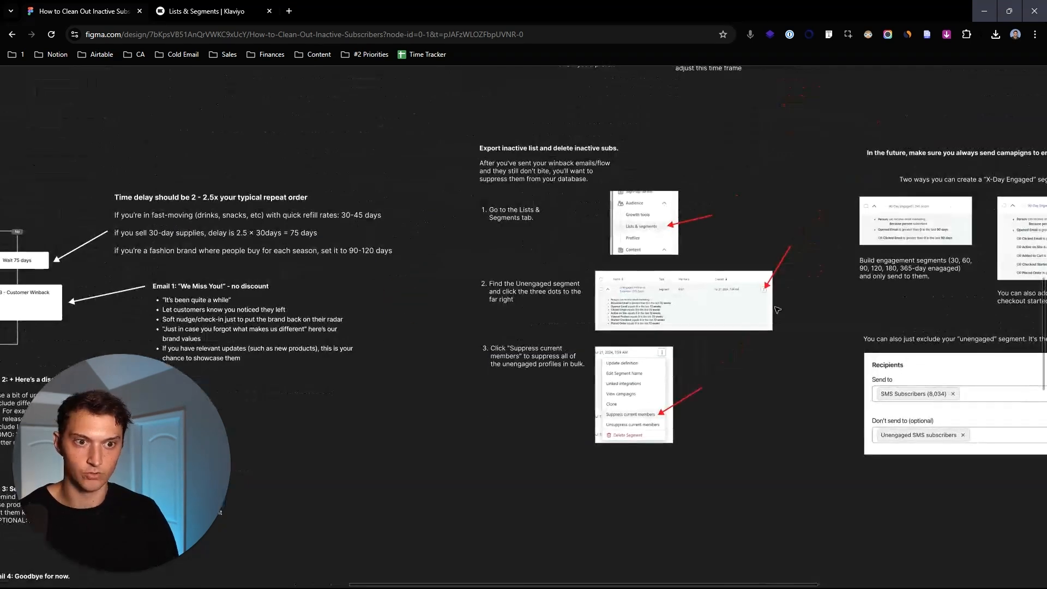
In Klaviyo, expand the Unengaged Profiles to Suppress | ZHS Ecom segment's conditions
left_click(200, 11)
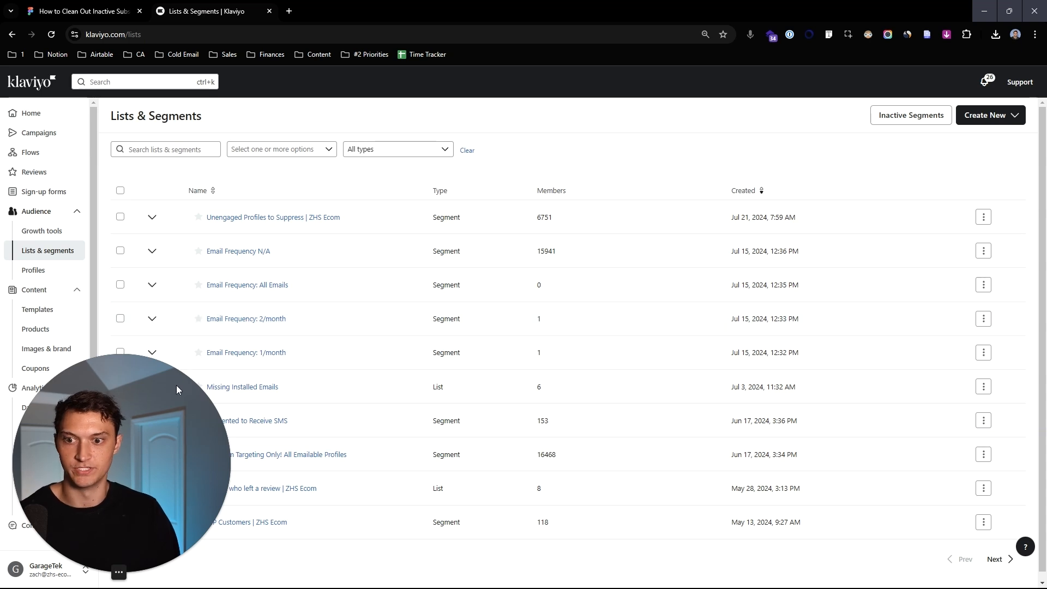
left_click(151, 217)
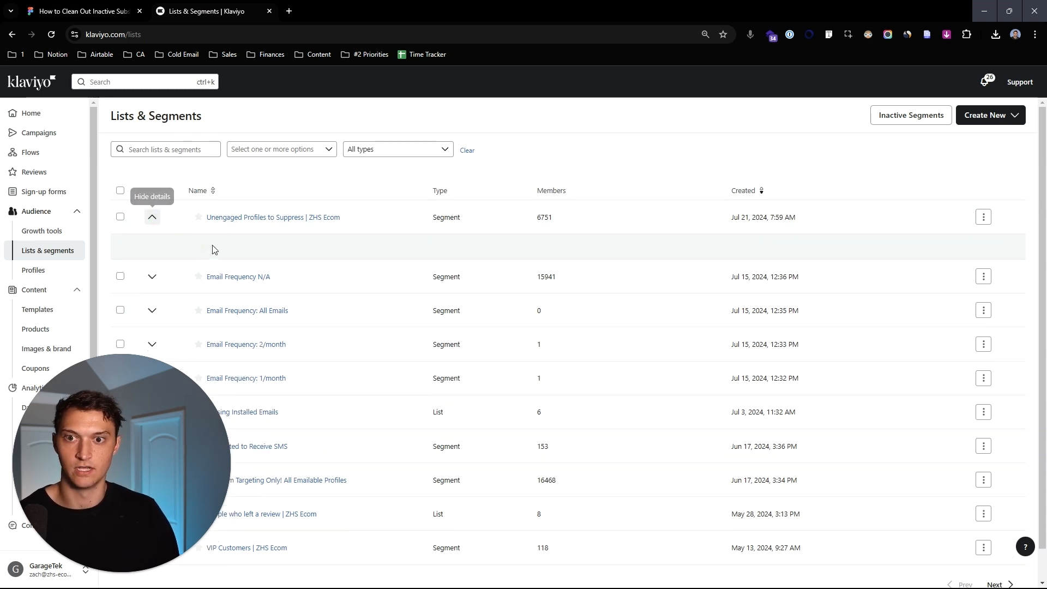
left_click(151, 217)
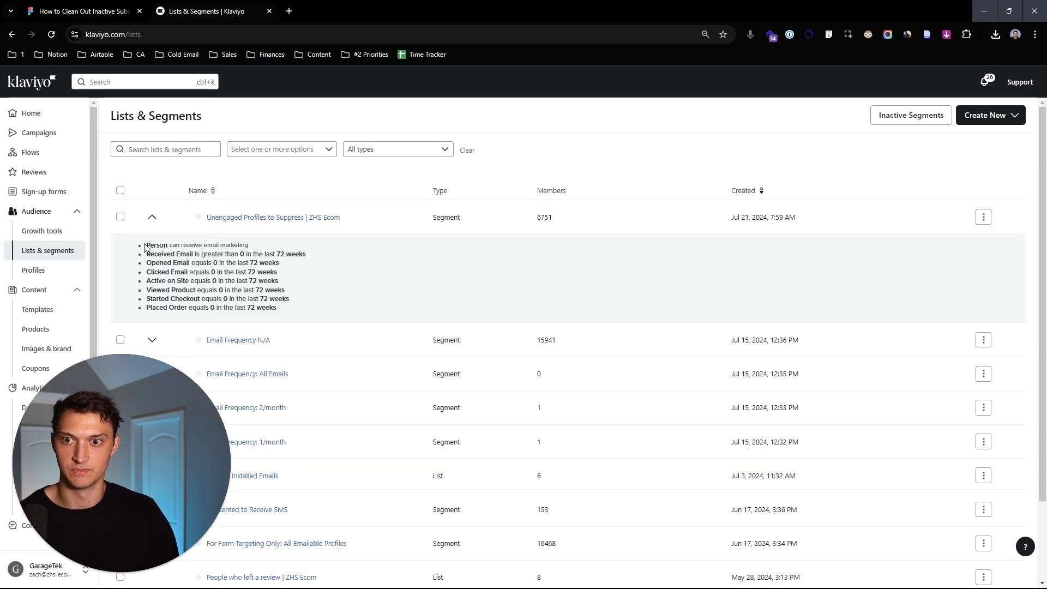
left_click_drag(146, 245, 276, 307)
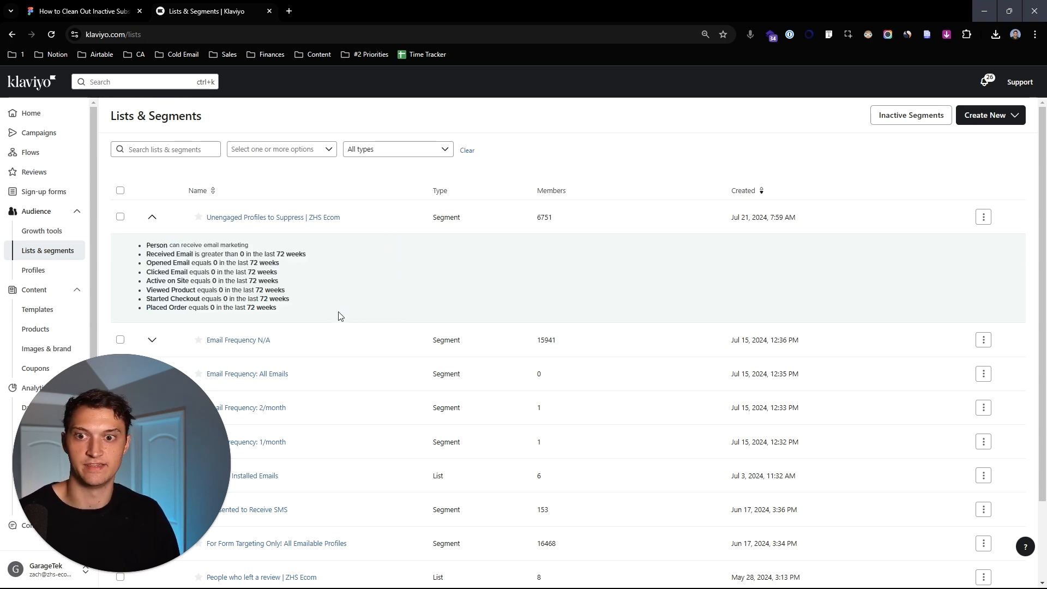
Show the segment's 'Suppress current members' action, dismiss it, and return to Figma
left_click(982, 217)
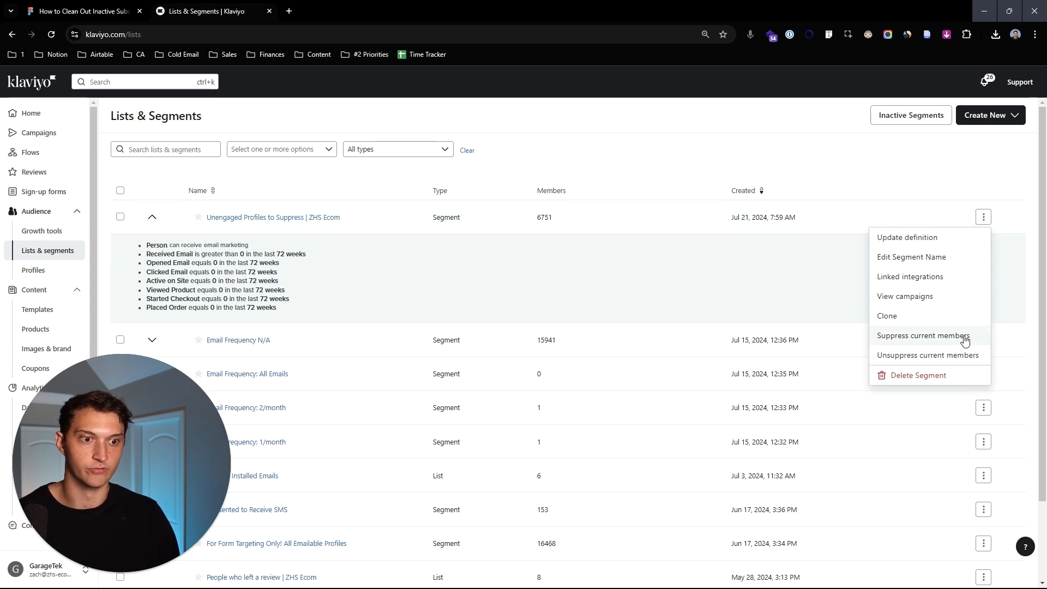
left_click(923, 335)
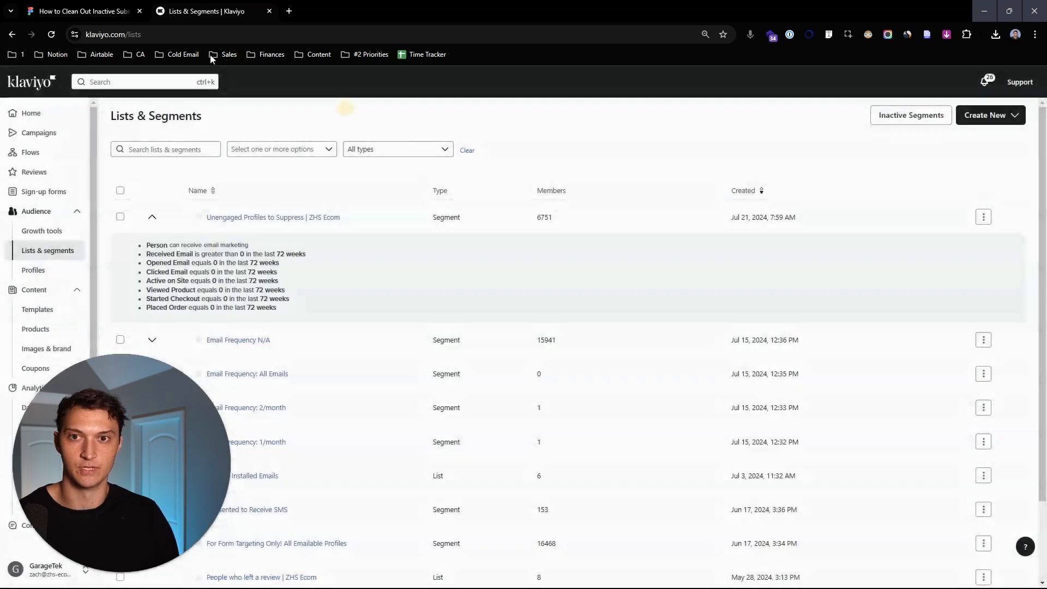
left_click(80, 11)
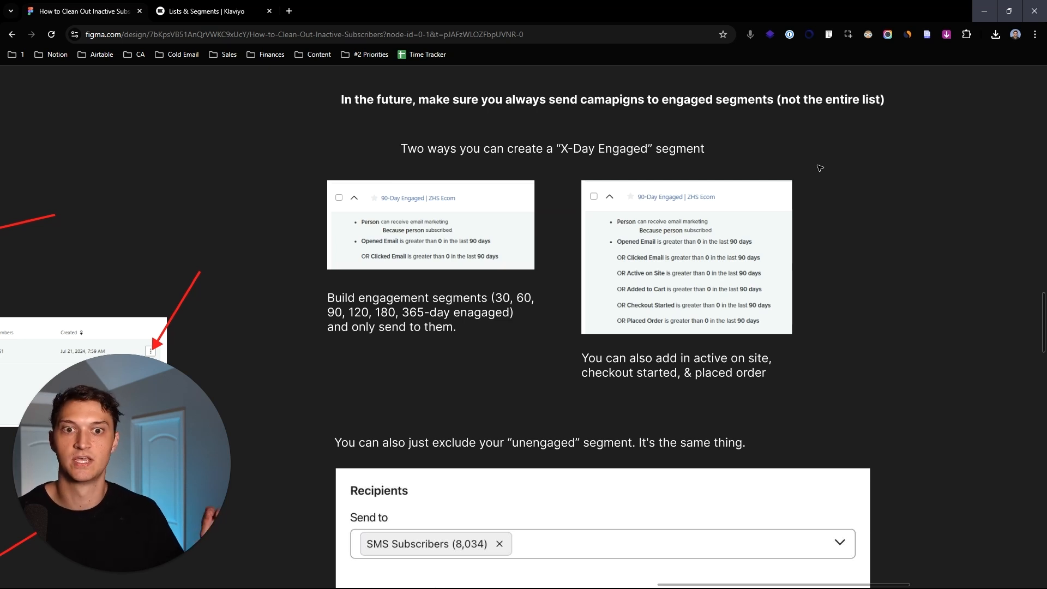
Review the two ways to build an X-Day Engaged segment and the Recipients exclusion example
left_click(552, 148)
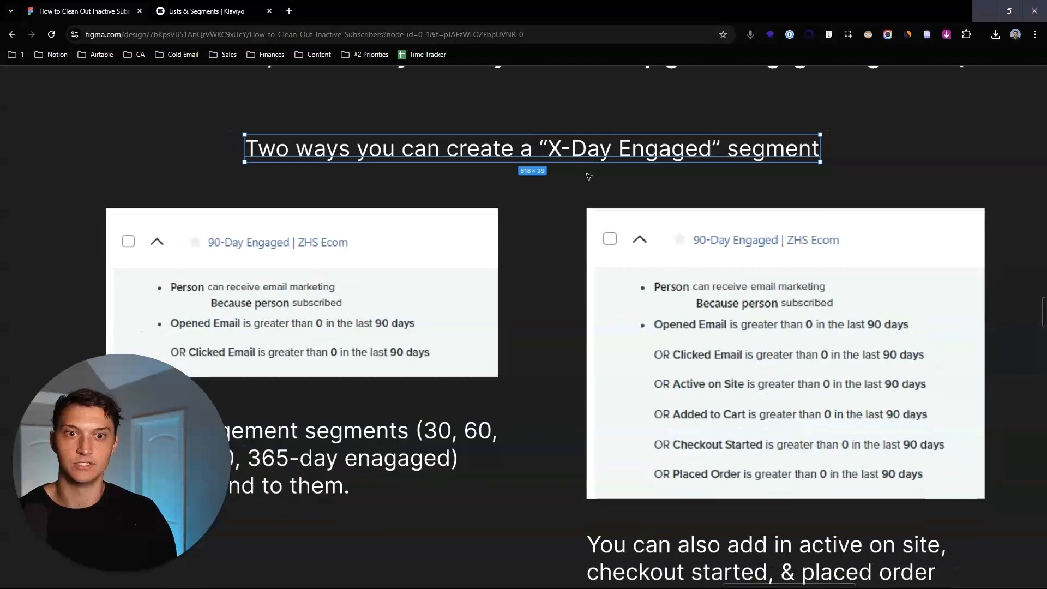
scroll("down", 3)
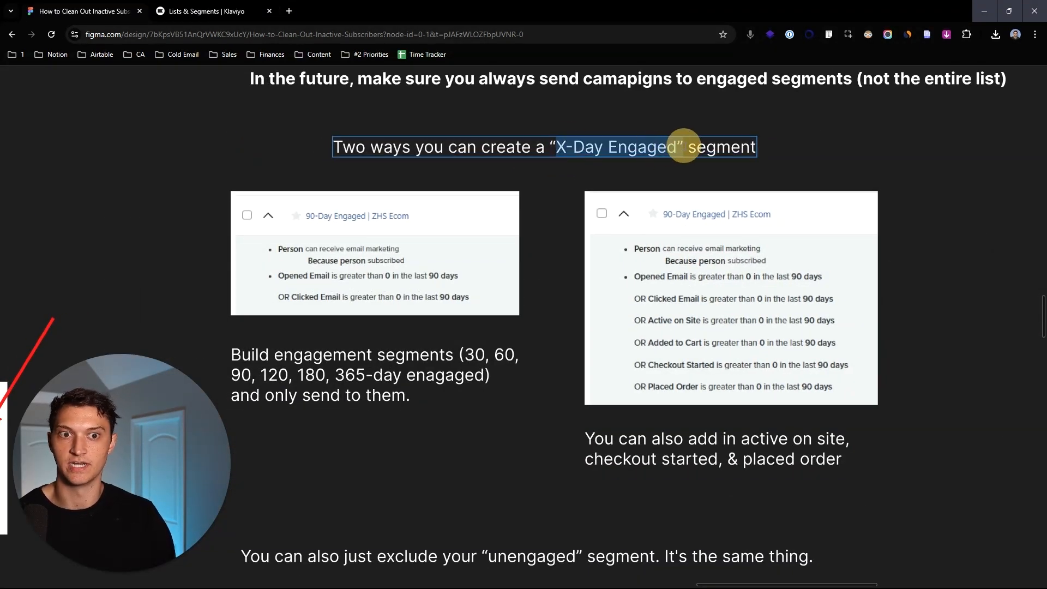
scroll("down", 3)
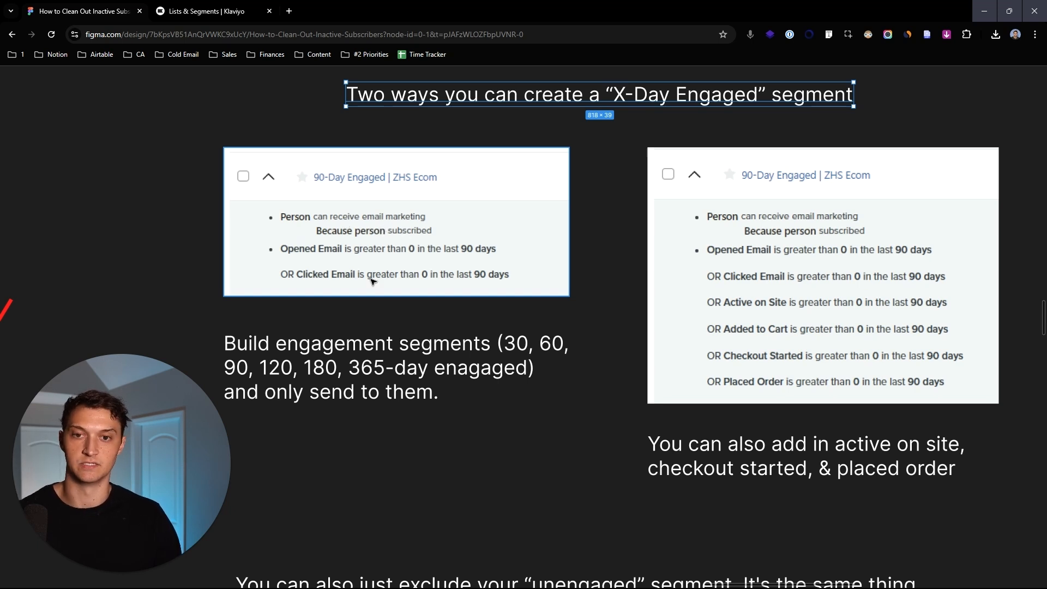
mouse_move(426, 283)
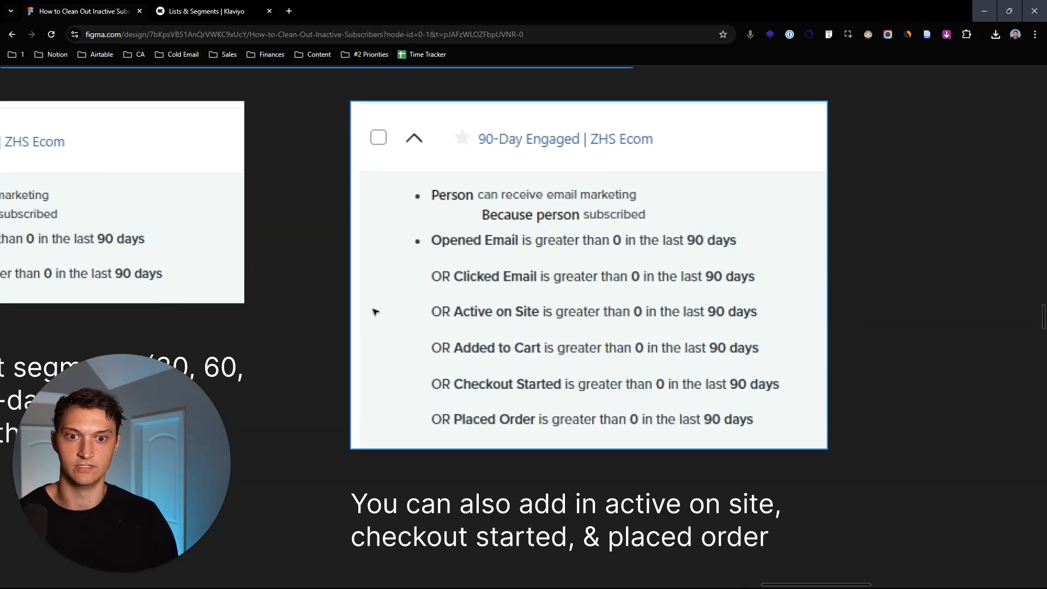
mouse_move(280, 386)
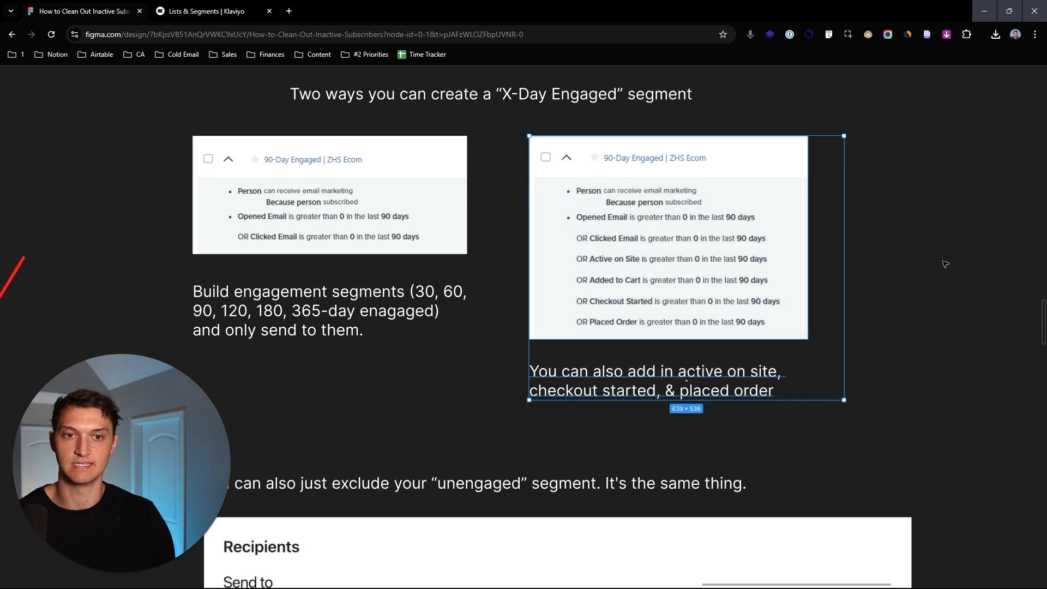
scroll("down", 3)
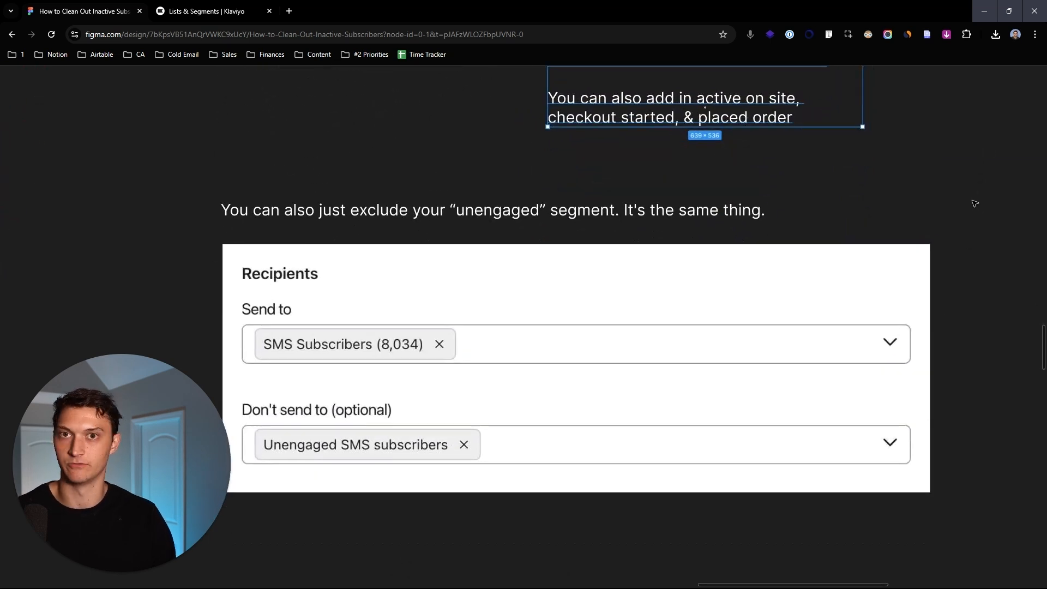
scroll("down", 3)
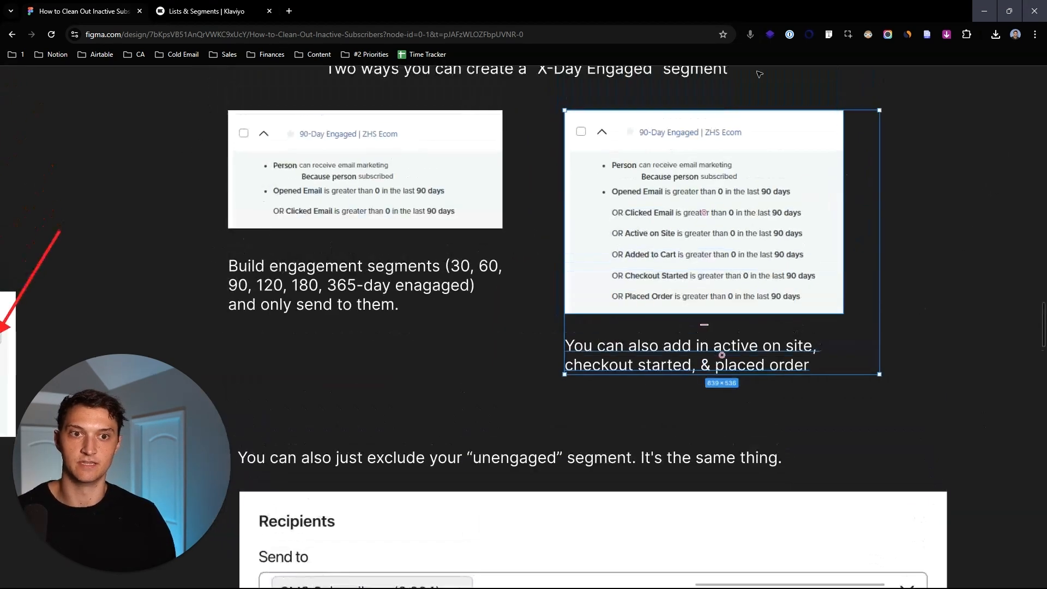
scroll("down", 3)
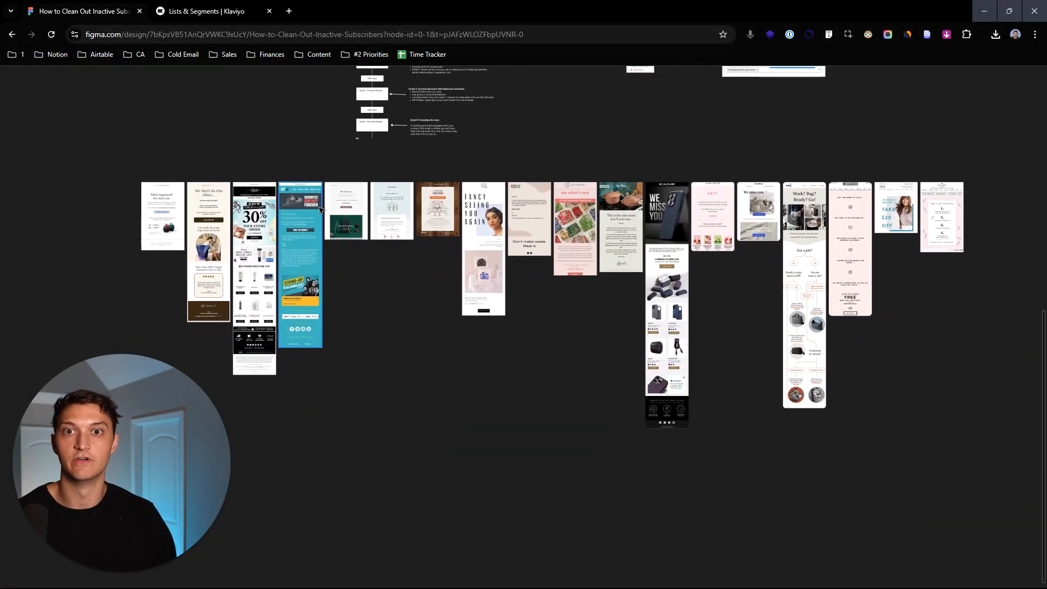
mouse_move(295, 204)
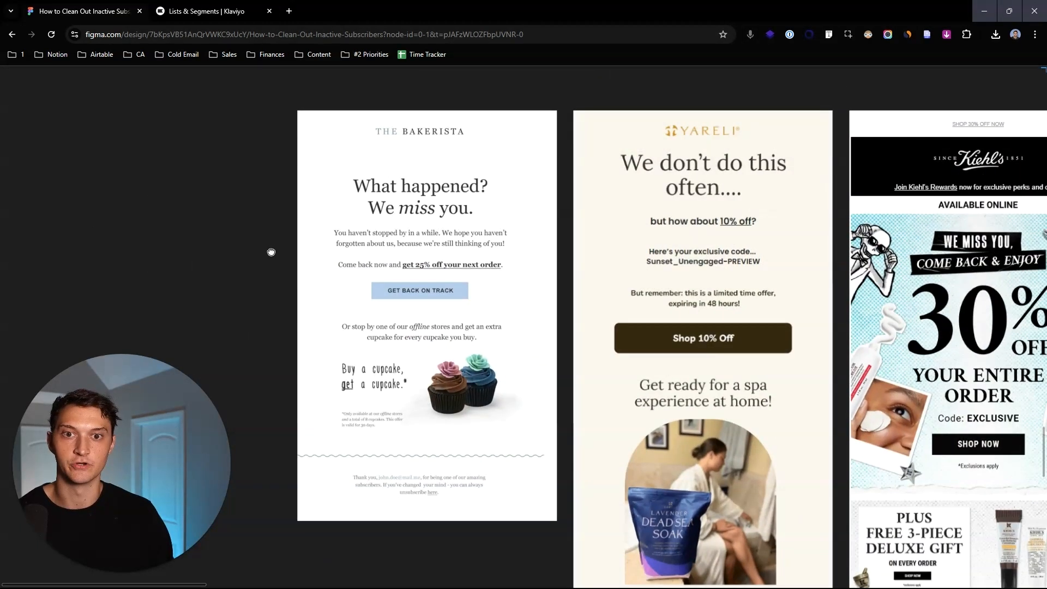
mouse_move(280, 255)
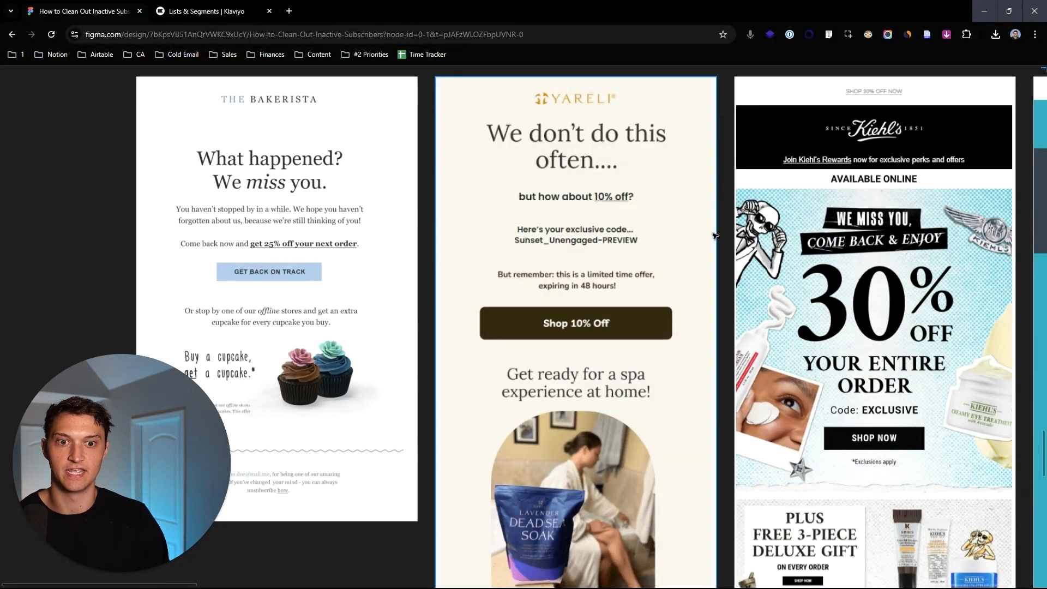
Zoom in and scroll across the example emails to Seeso, Dollar Shave Club and Our Place
scroll("right", 3)
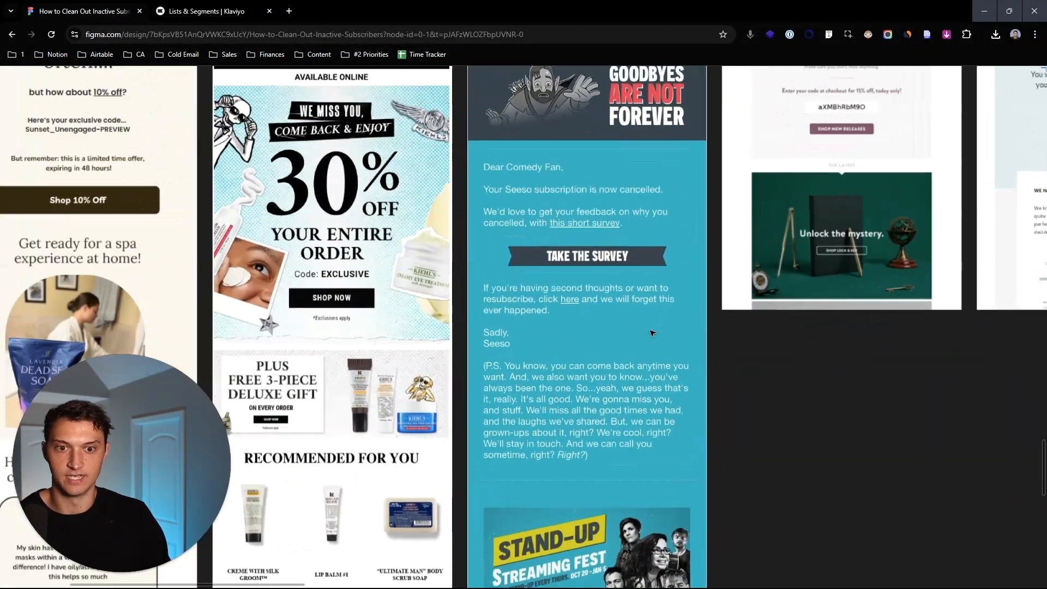
scroll("down", 3)
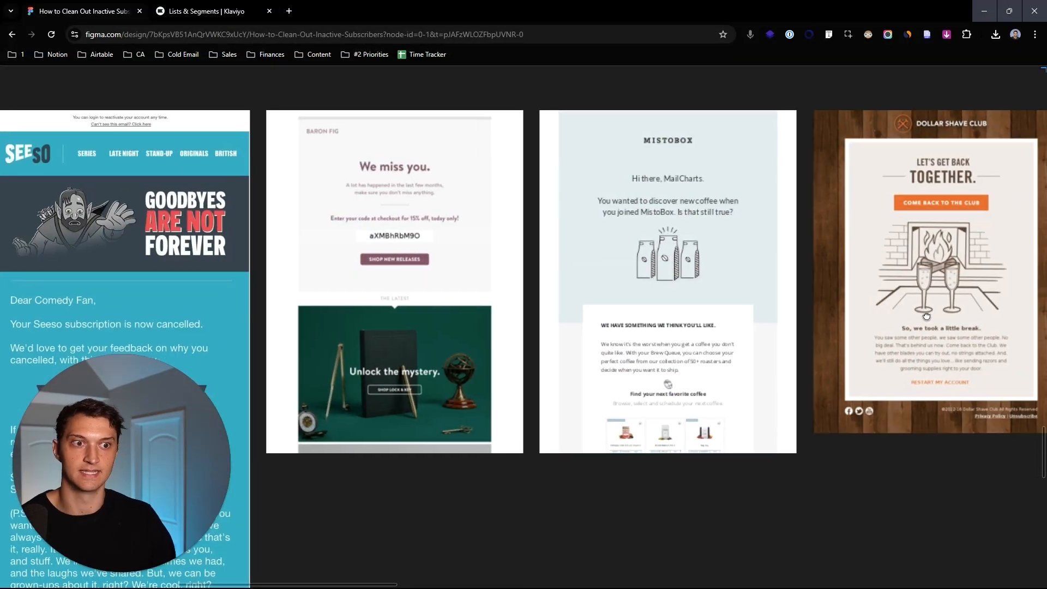
scroll("right", 3)
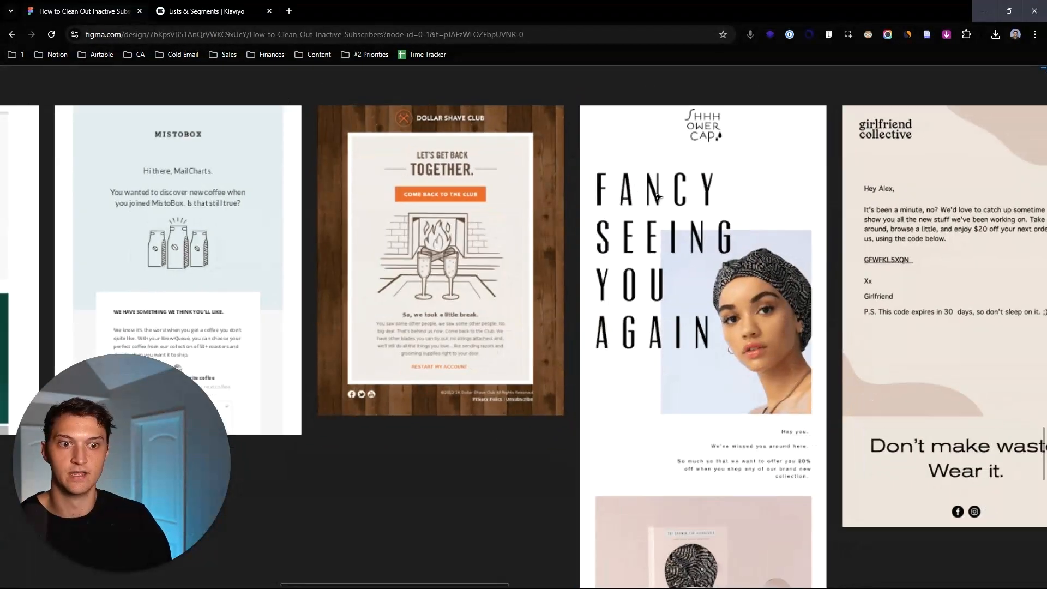
scroll("right", 3)
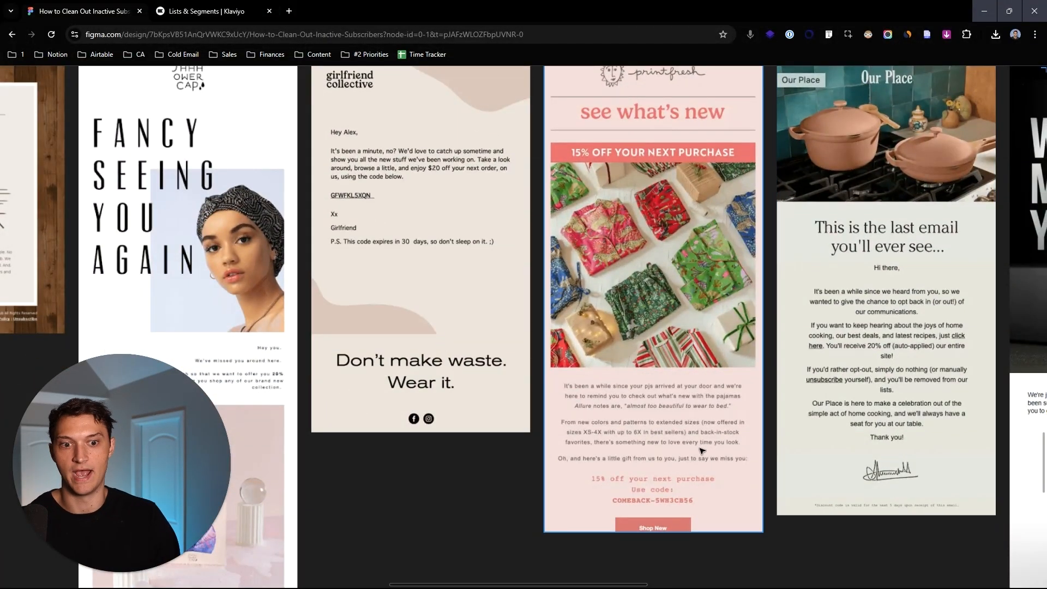
scroll("right", 3)
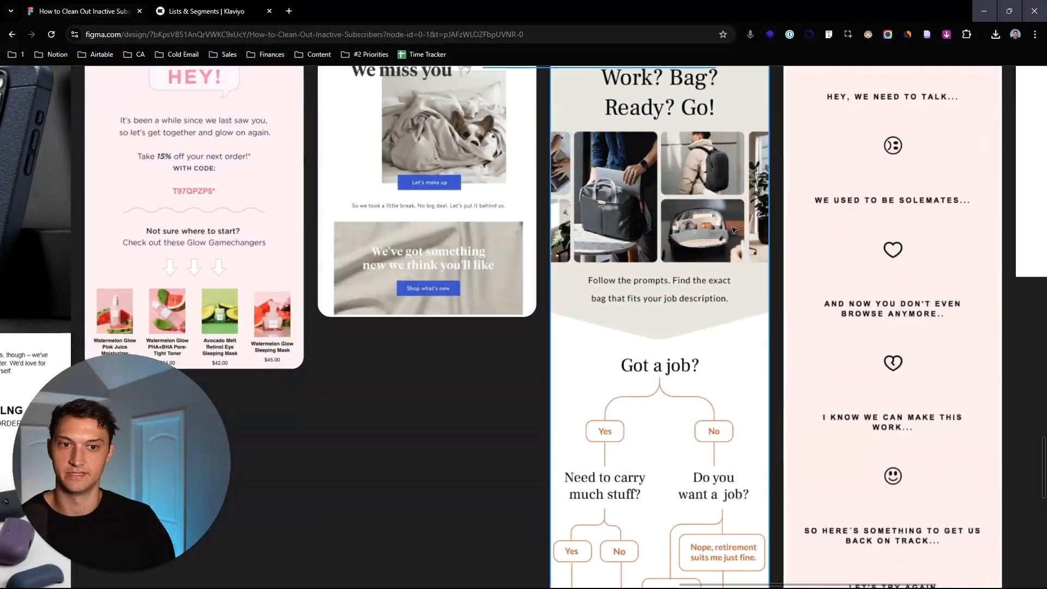
scroll("down", 3)
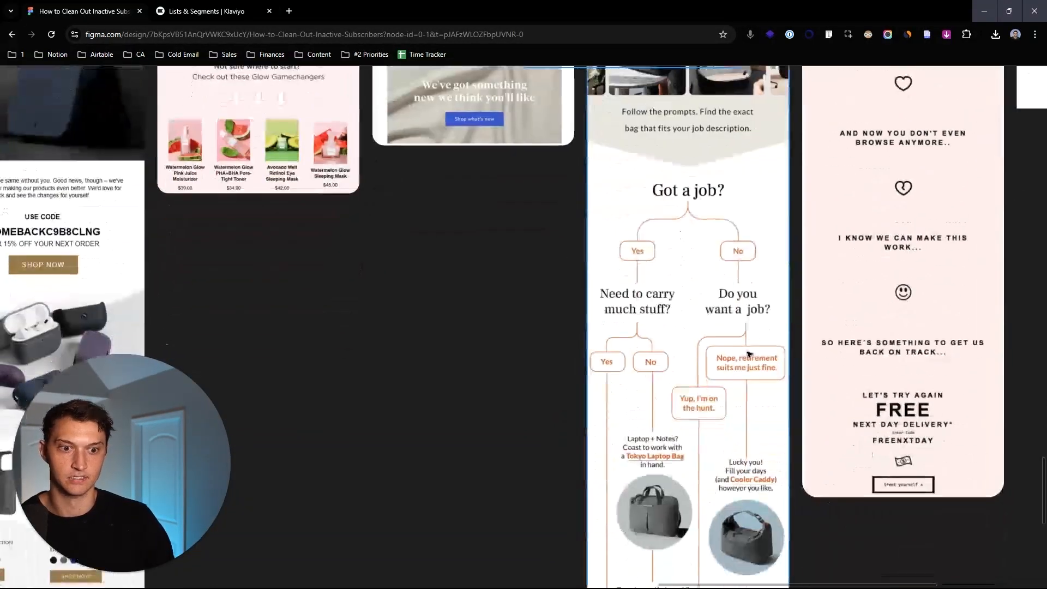